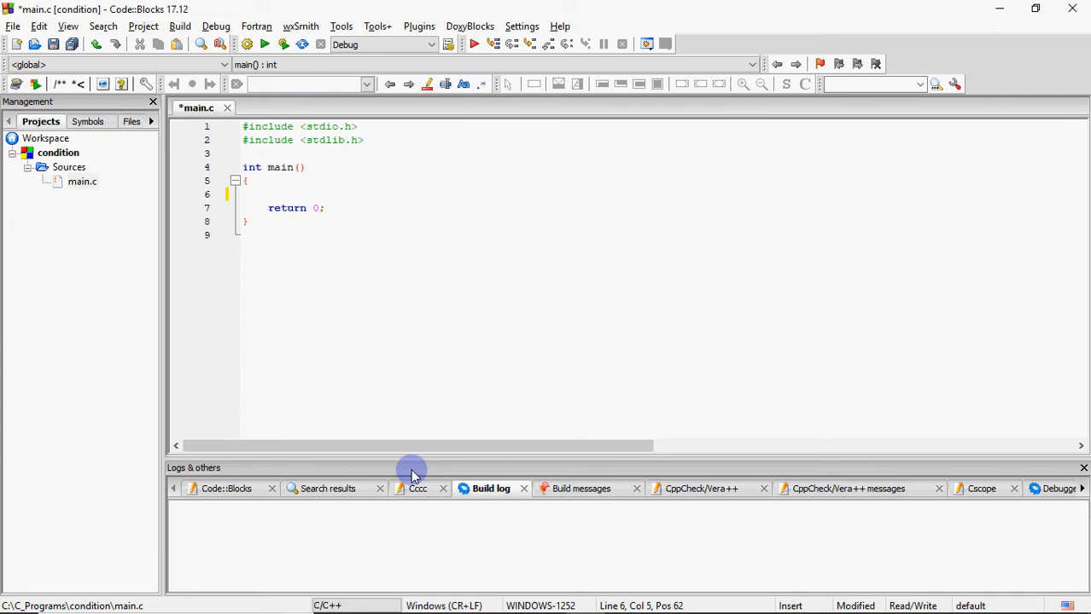
Declare int a,b,c and print the prompt "Enter any three numbers "
{"action": "type", "text": "int a"}
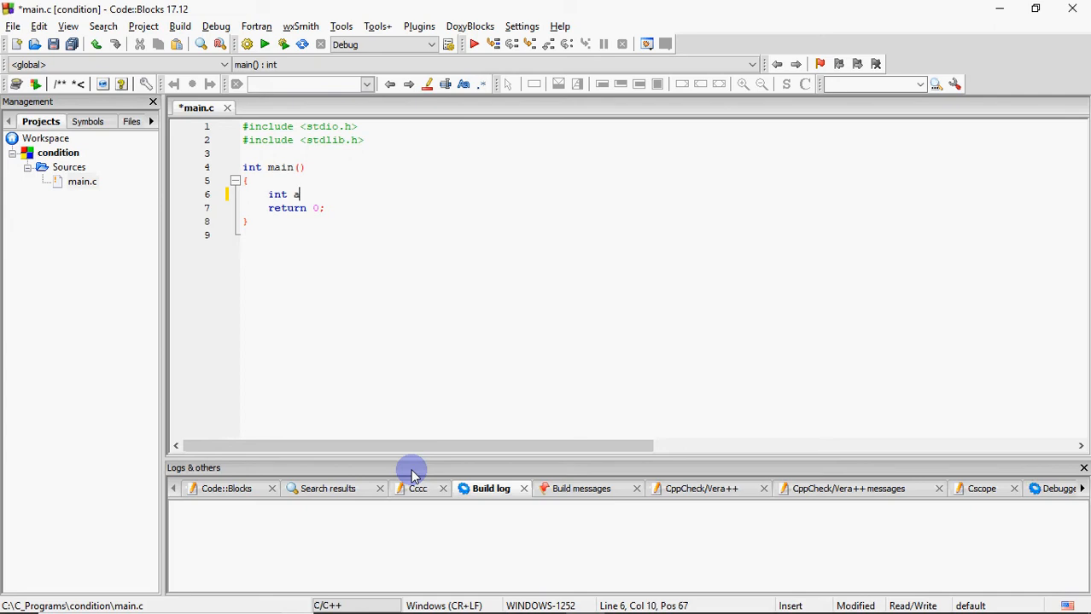
{"action": "type", "text": ",b,c;"}
{"action": "type", "text": "print"}
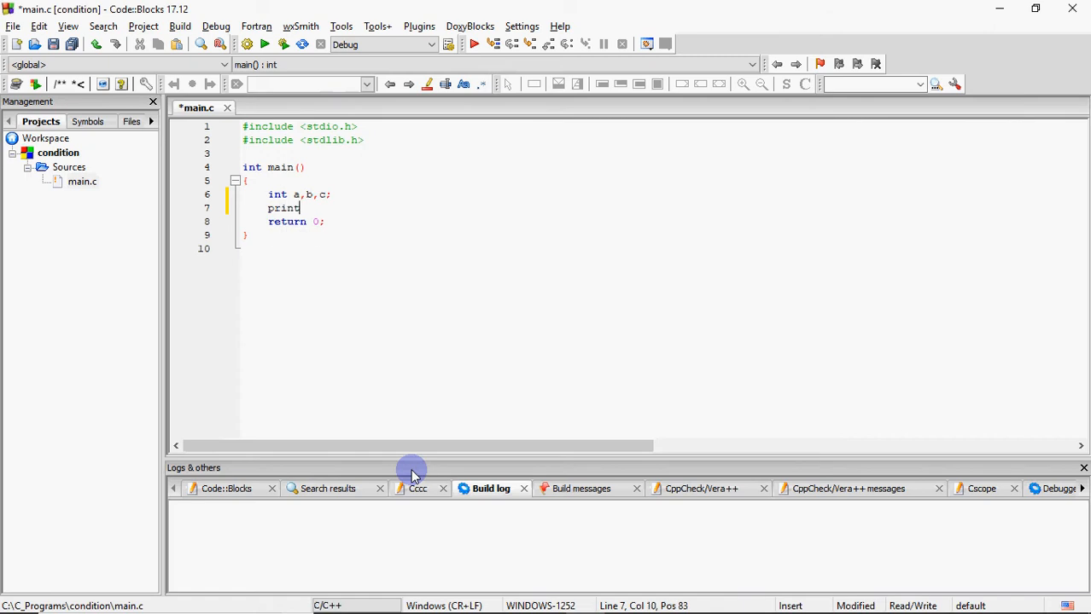
{"action": "type", "text": "f(\"\")"}
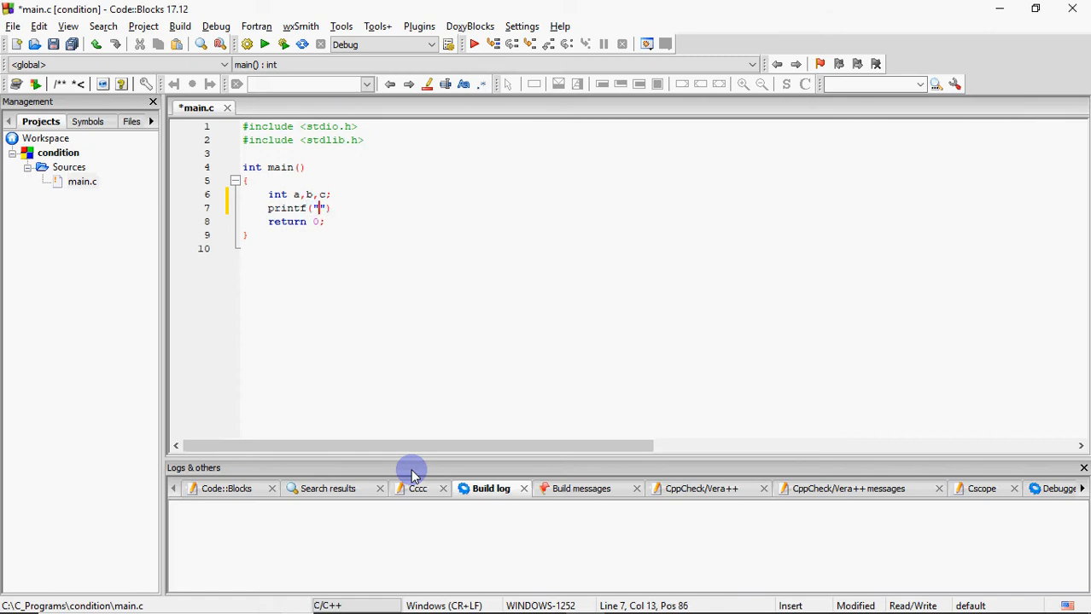
{"action": "type", "text": "Enter any three nu"}
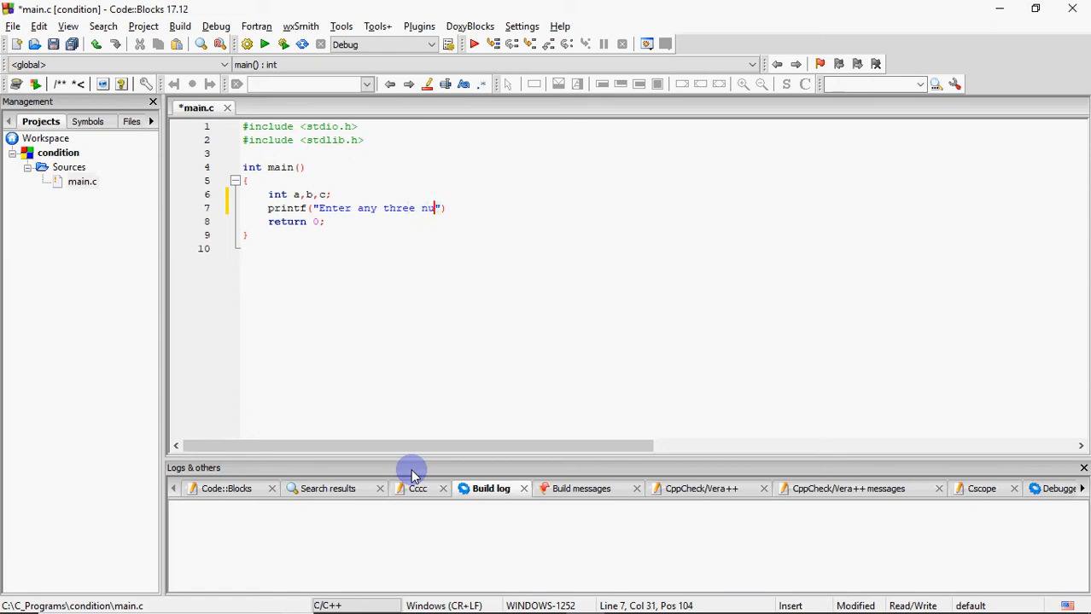
{"action": "type", "text": "mbers \");"}
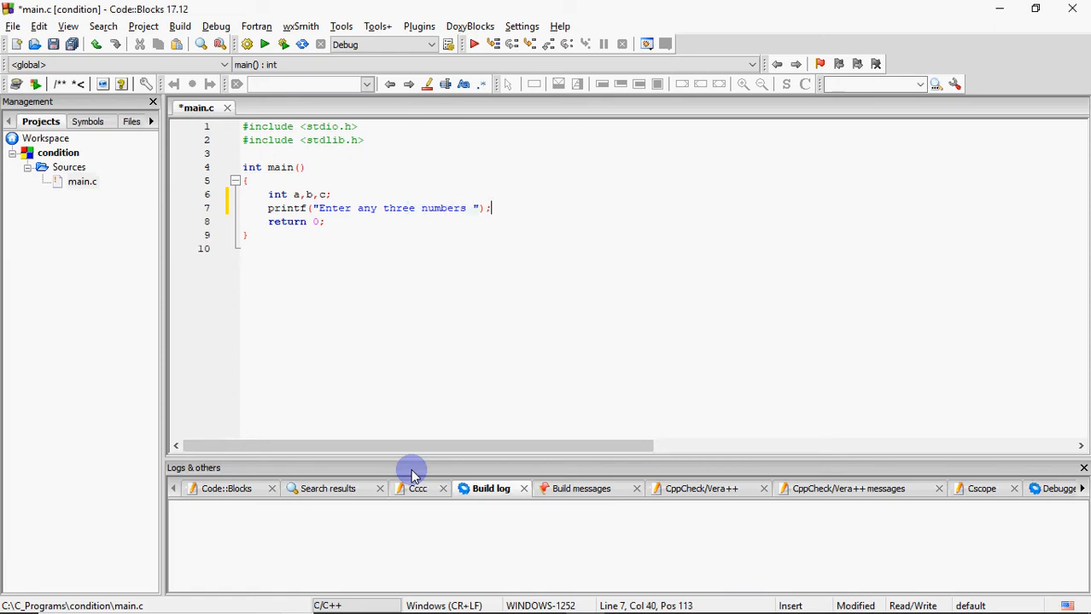
Read the three numbers with scanf("%d%d%d",&a,&b,&c)
{"action": "type", "text": "scanf"}
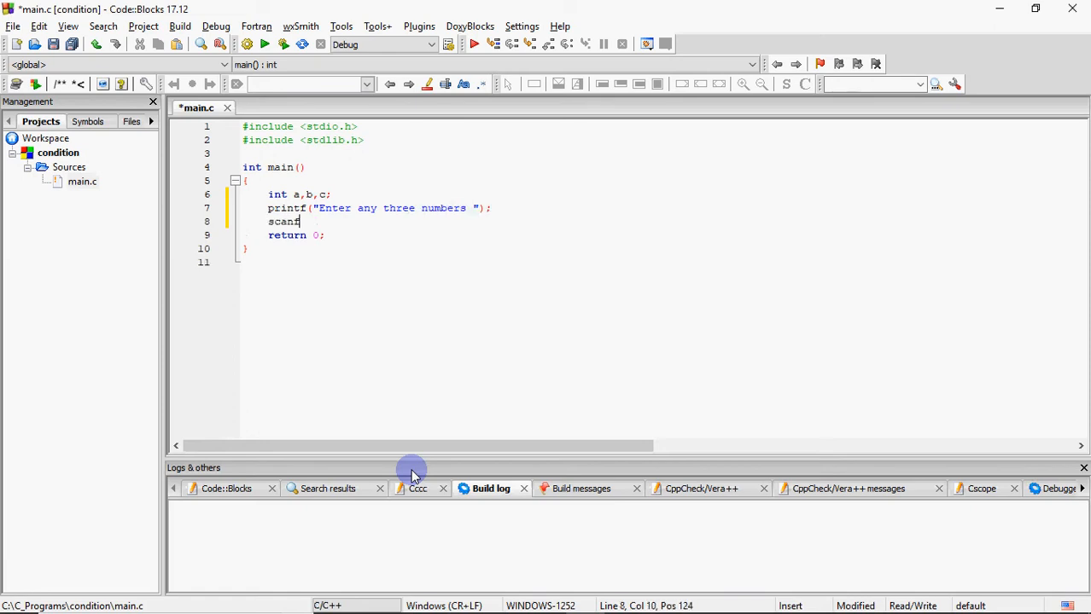
{"action": "type", "text": "(%d)"}
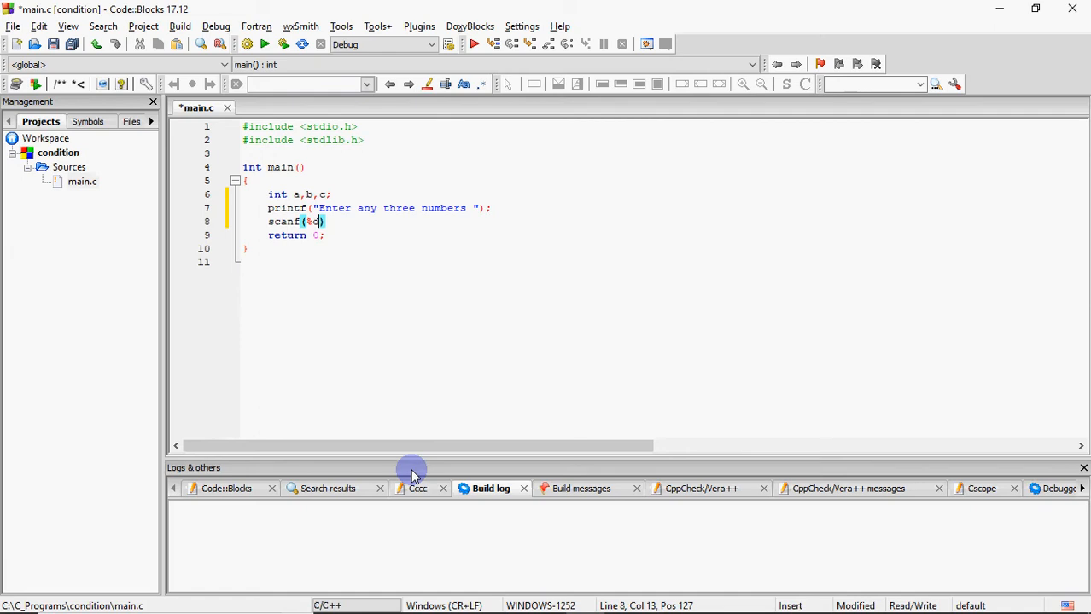
{"action": "type", "text": "%d%d"}
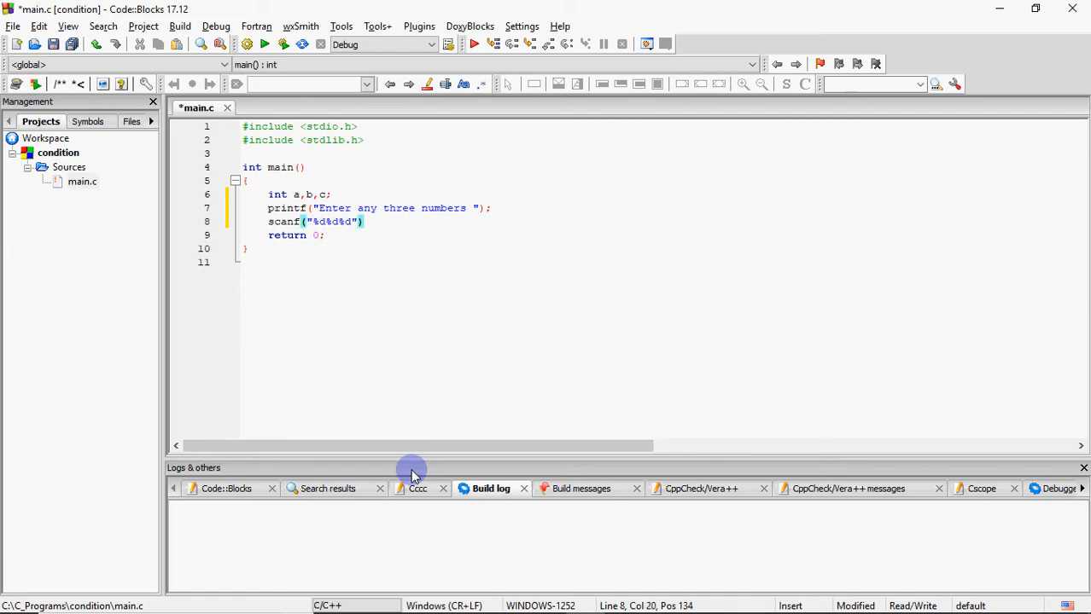
{"action": "type", "text": ","}
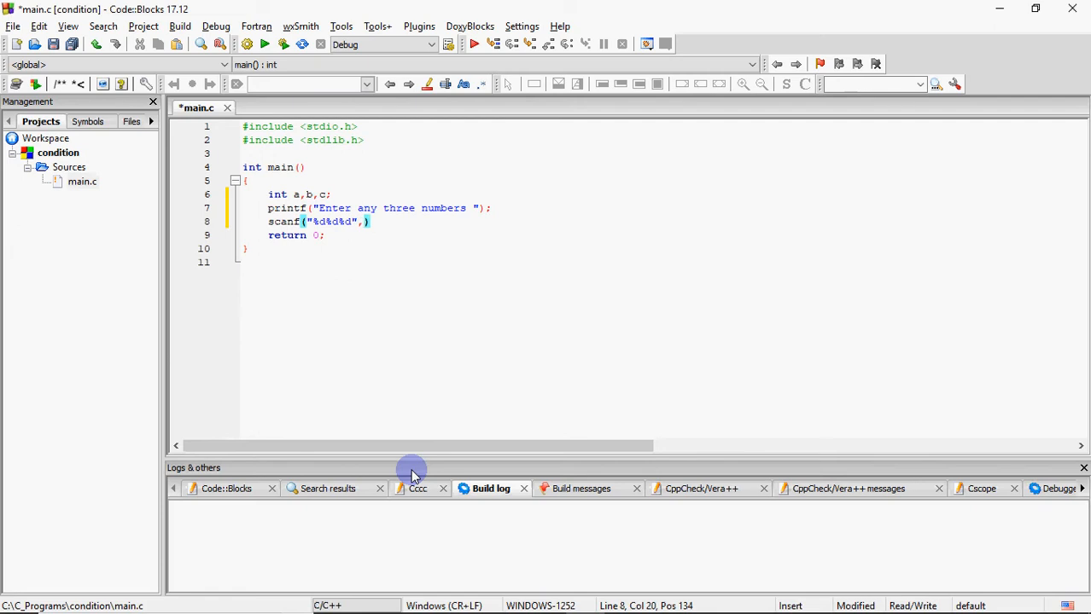
{"action": "type", "text": "&a,&"}
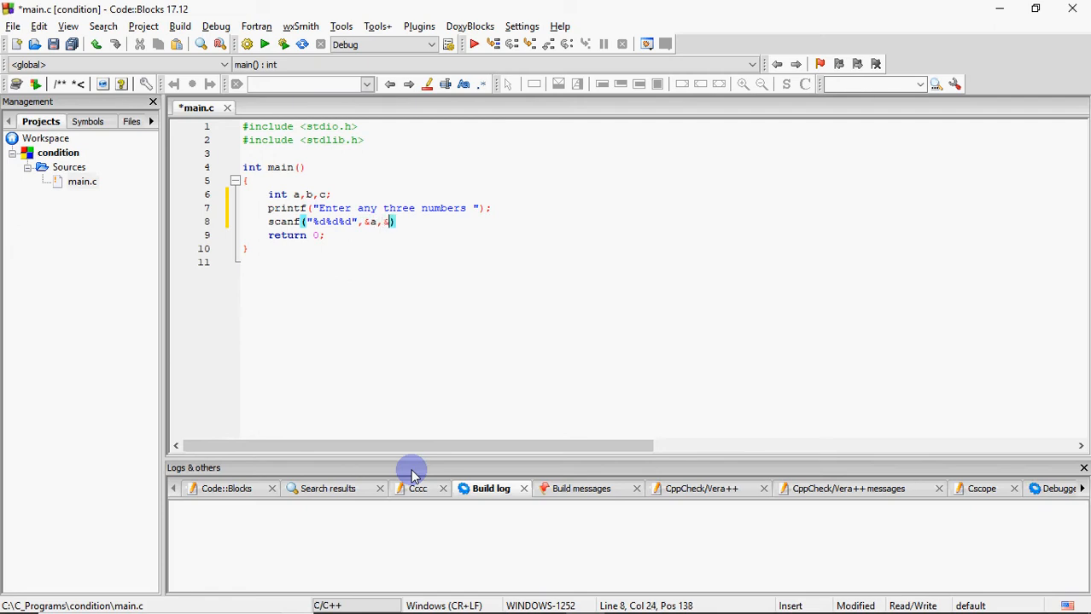
{"action": "type", "text": "b,&c"}
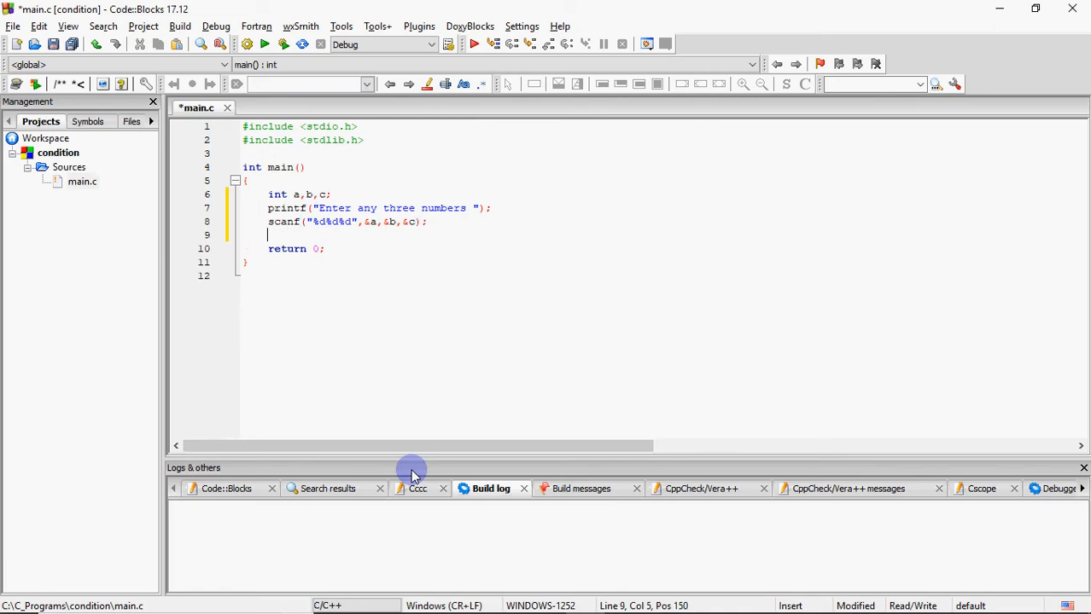
Write if(a>b && a>c) printing "%d is greatest" with a
{"action": "type", "text": "if"}
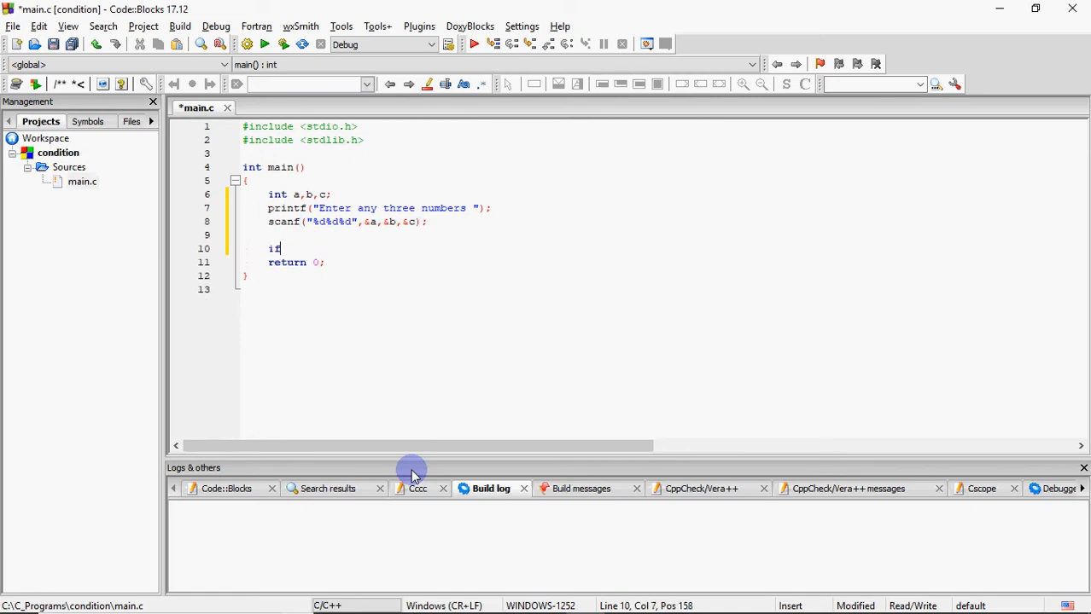
{"action": "type", "text": "(a)"}
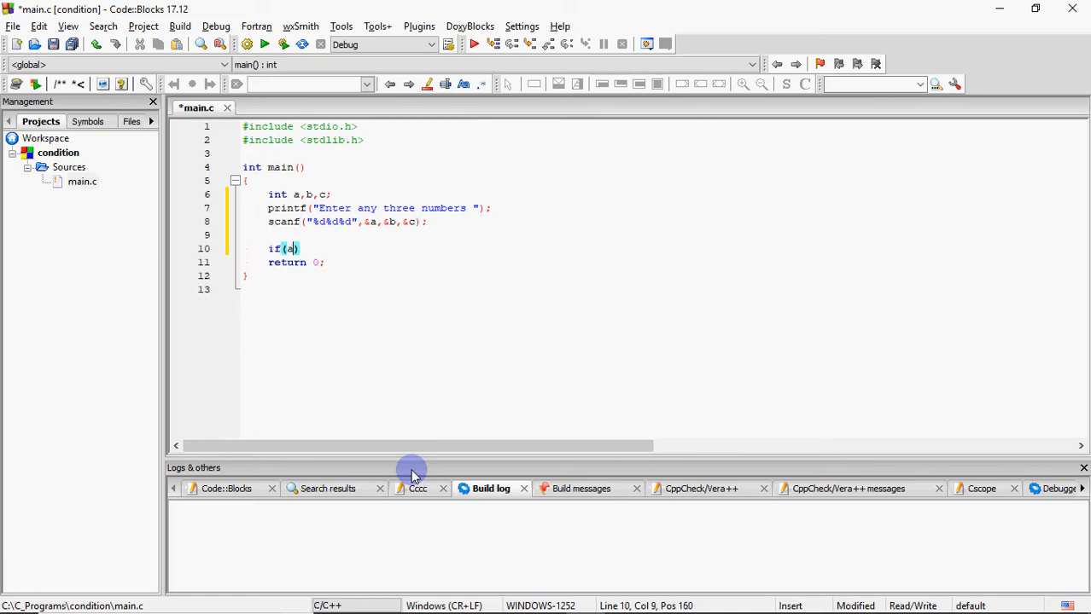
{"action": "type", "text": ">b"}
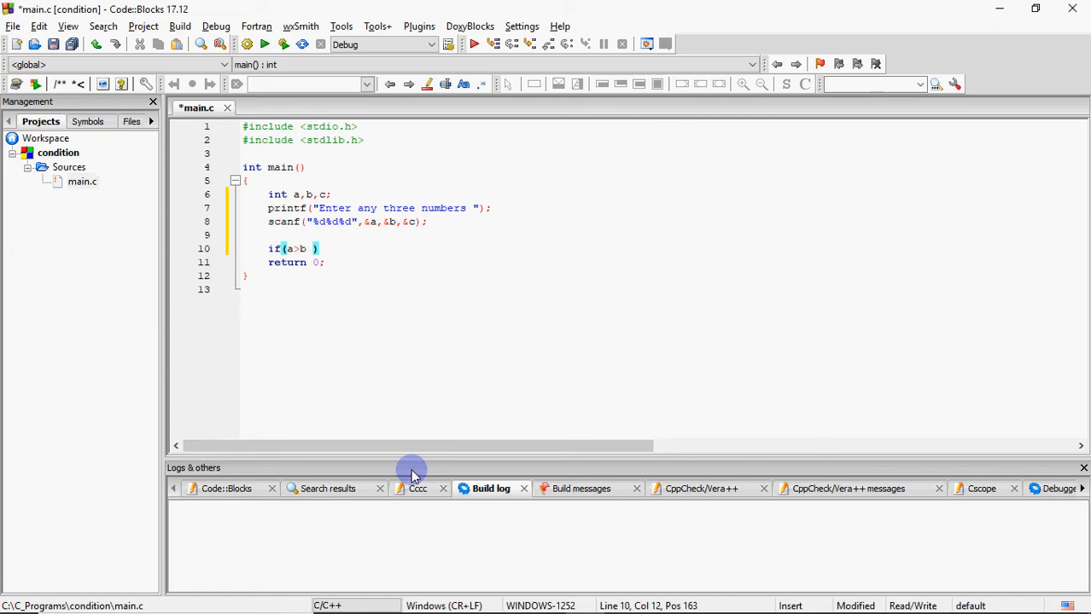
{"action": "type", "text": "&& a"}
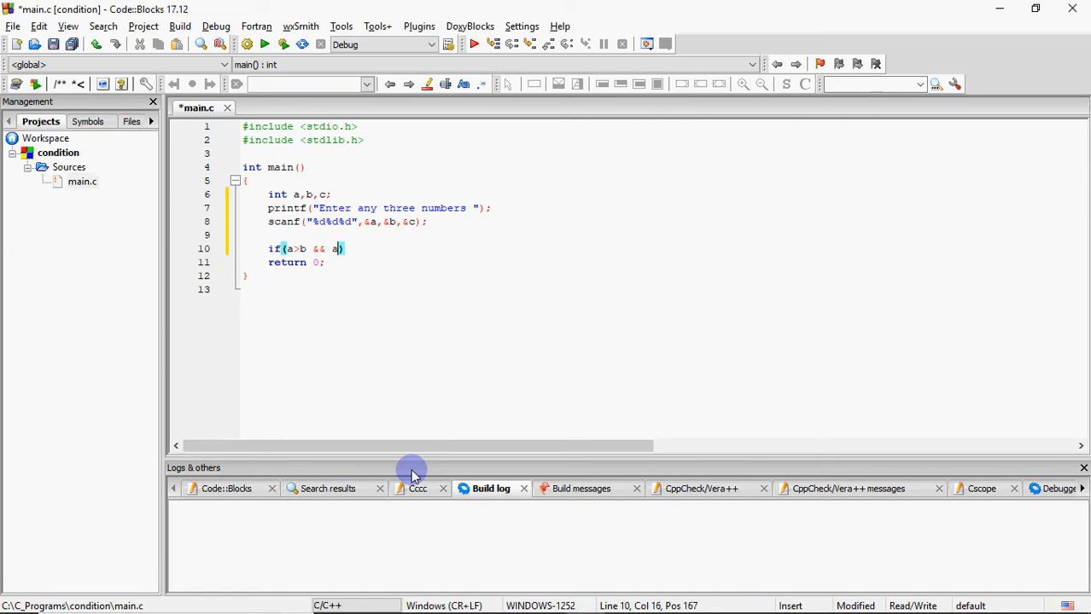
{"action": "type", "text": ">c"}
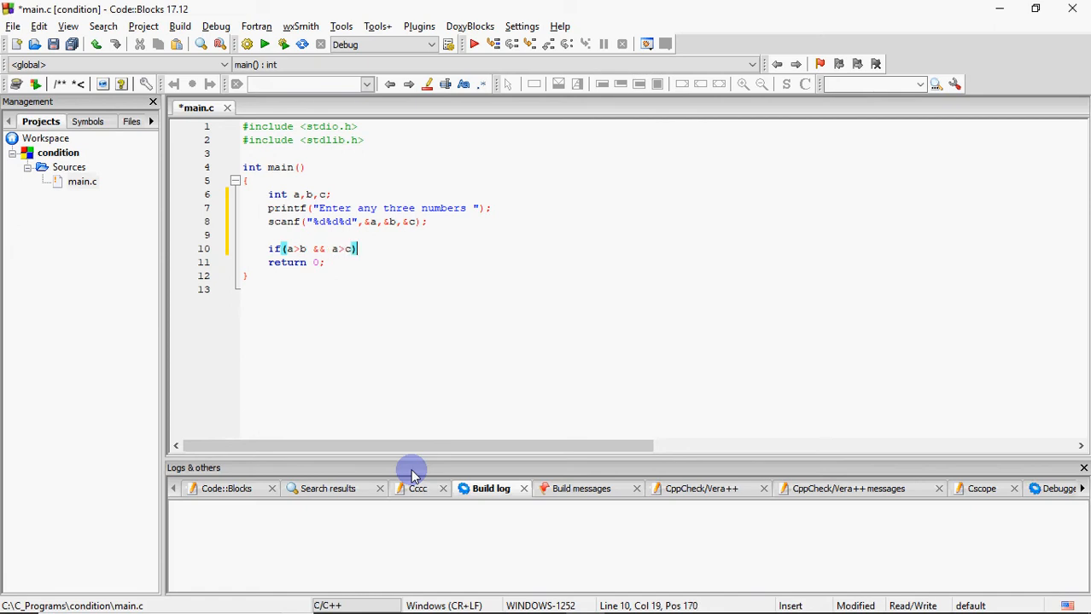
{"action": "type", "text": "printf(\"\")"}
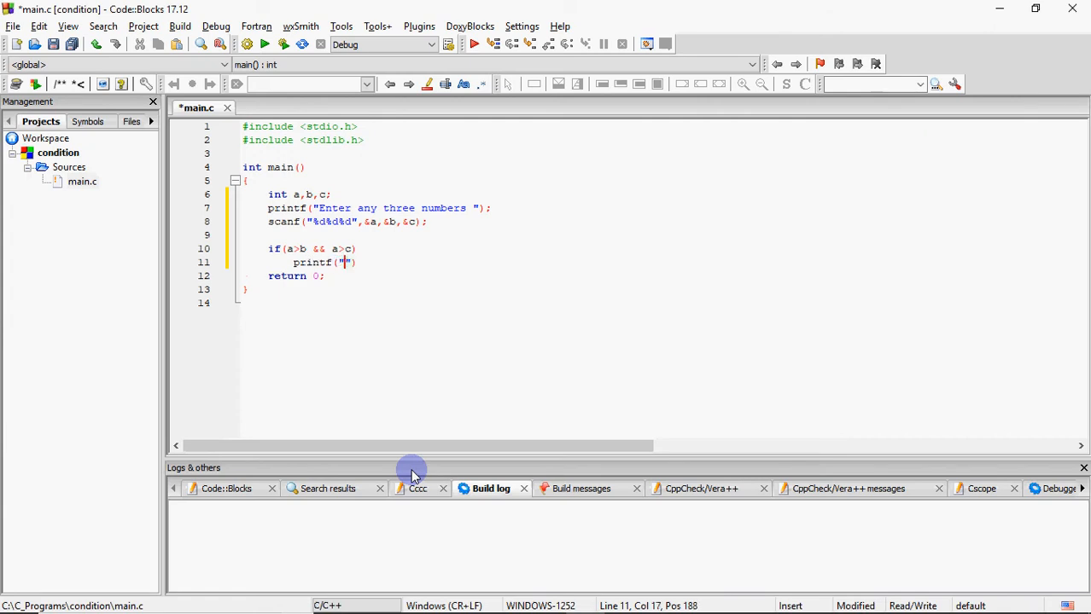
{"action": "type", "text": "%d is greatest"}
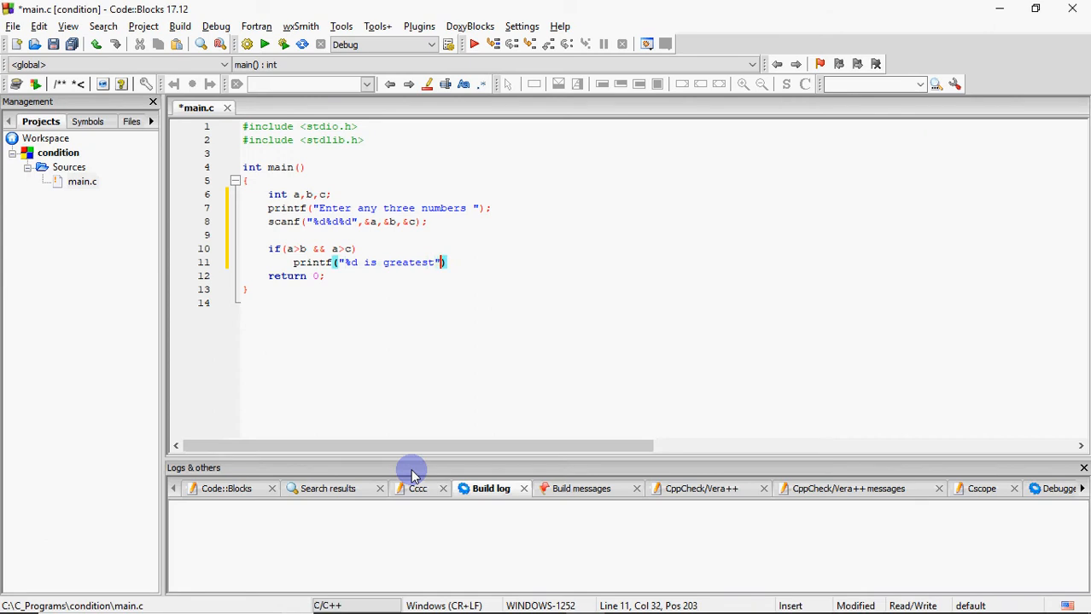
{"action": "type", "text": ",a"}
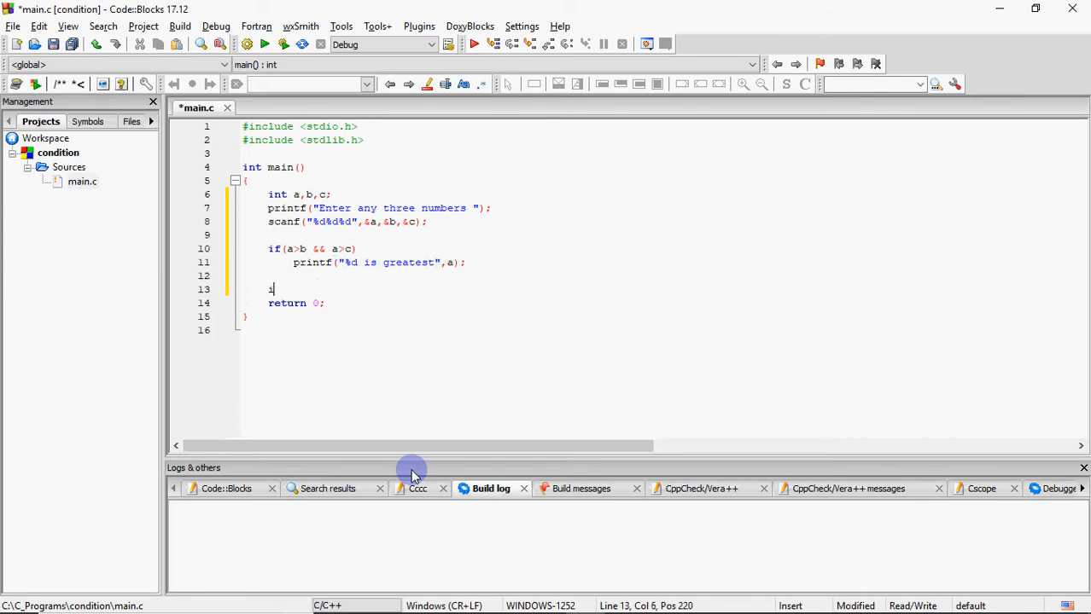
Add if(b>a && b>c) printing "%d is greatest" with b
{"action": "type", "text": "if(b)"}
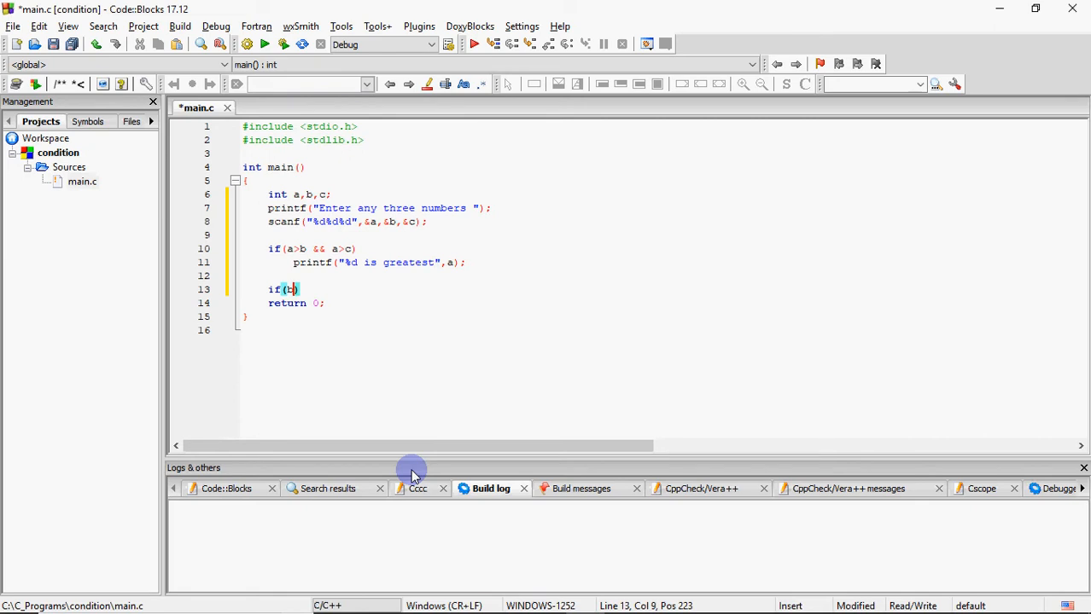
{"action": "type", "text": ">a &&"}
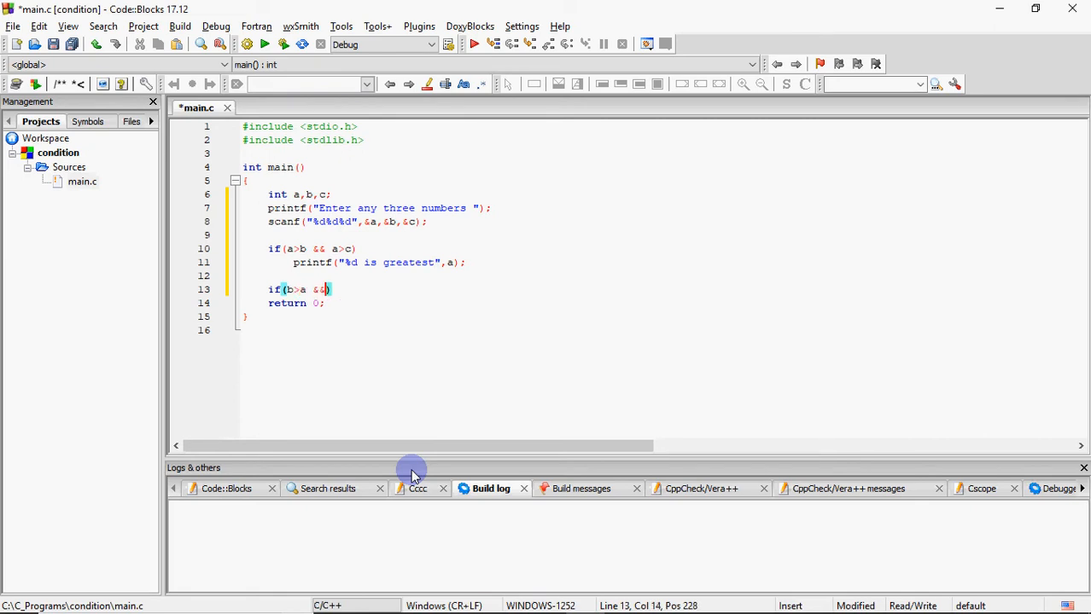
{"action": "type", "text": "b>c"}
{"action": "type", "text": "p"}
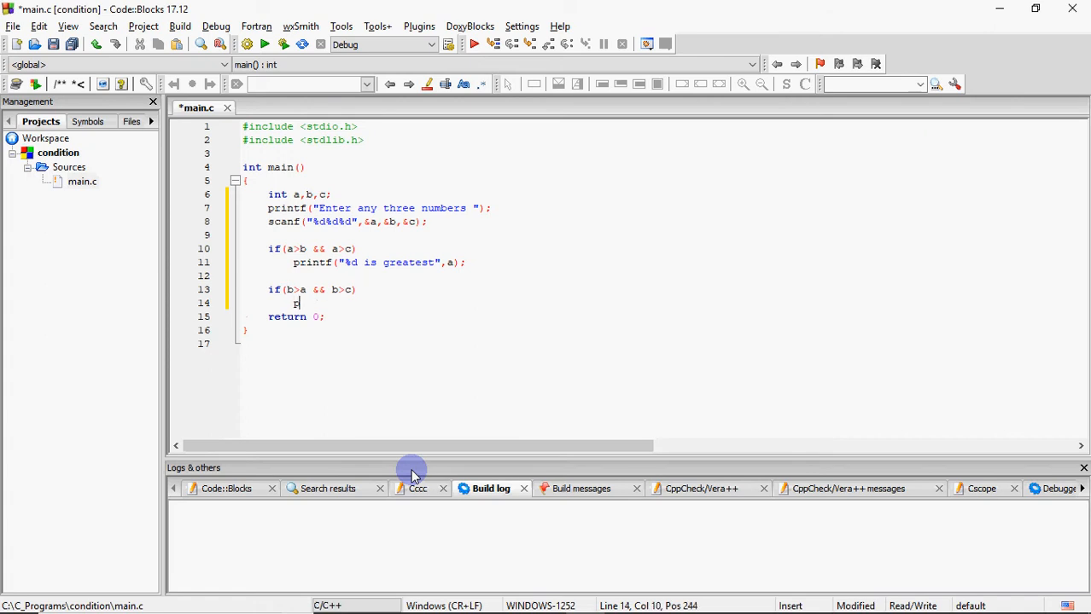
{"action": "type", "text": "rintf"}
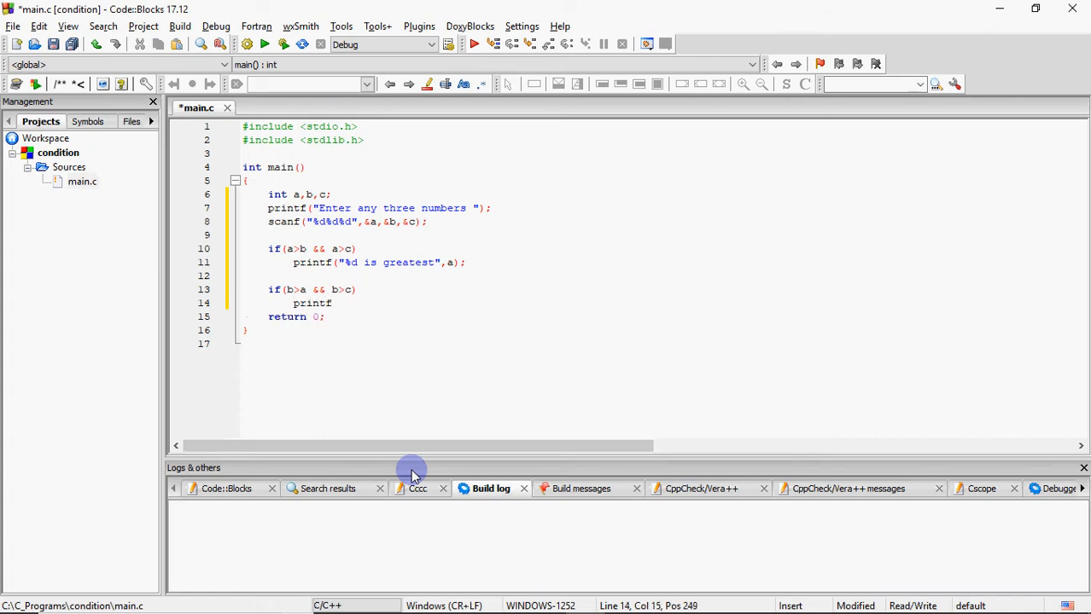
{"action": "type", "text": "(\"%d \")"}
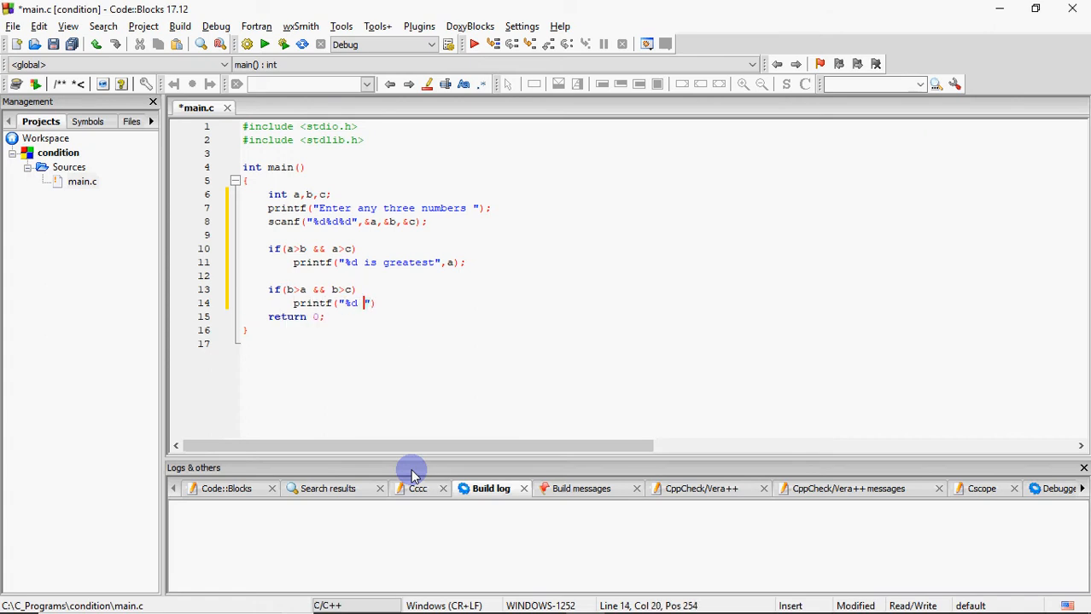
{"action": "type", "text": "is grea"}
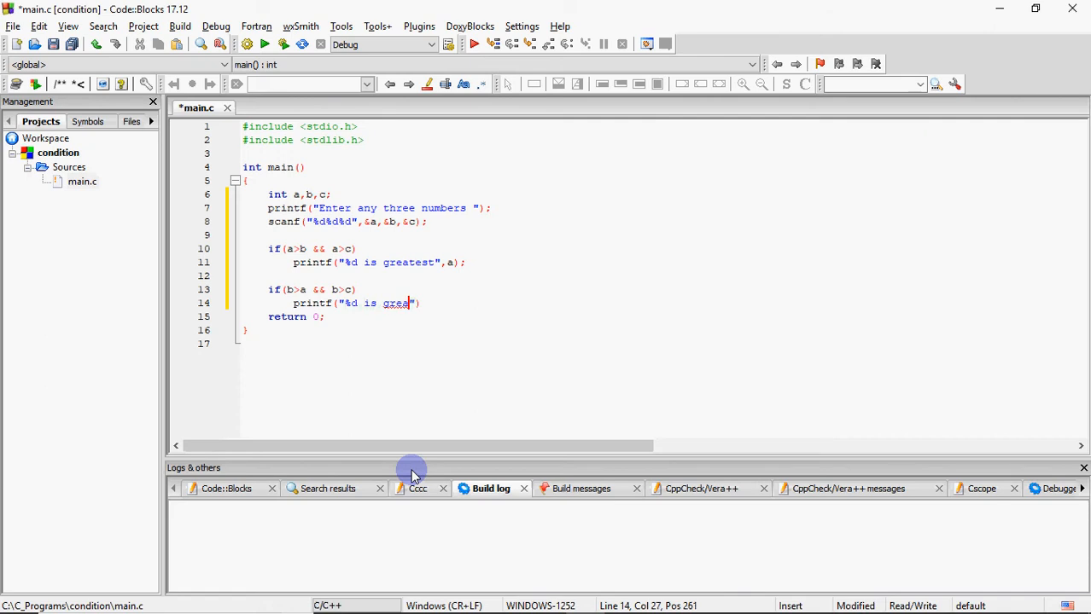
{"action": "type", "text": "test"}
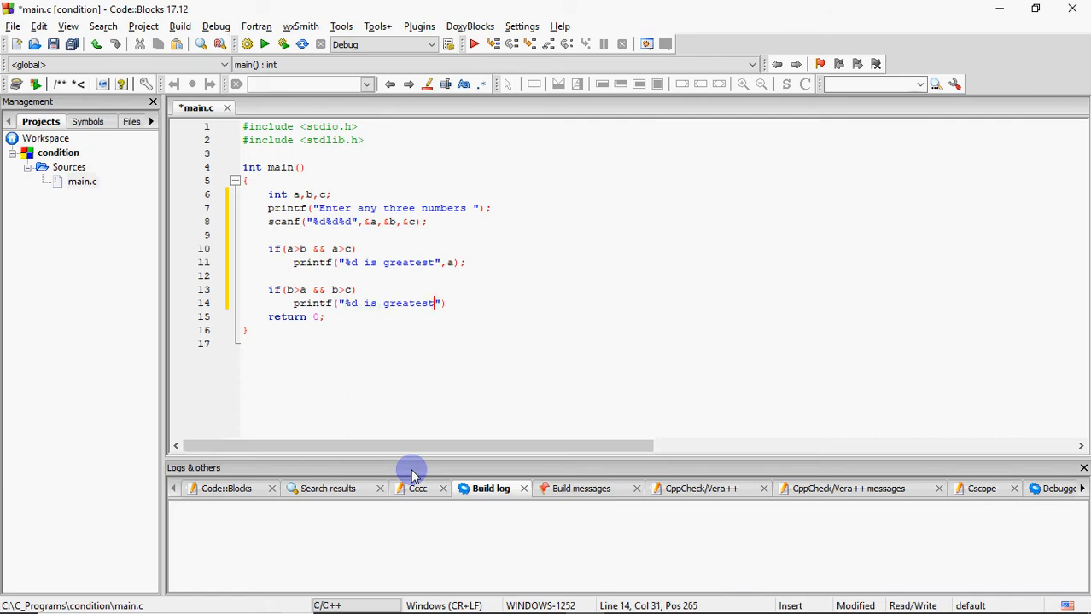
{"action": "type", "text": ",b"}
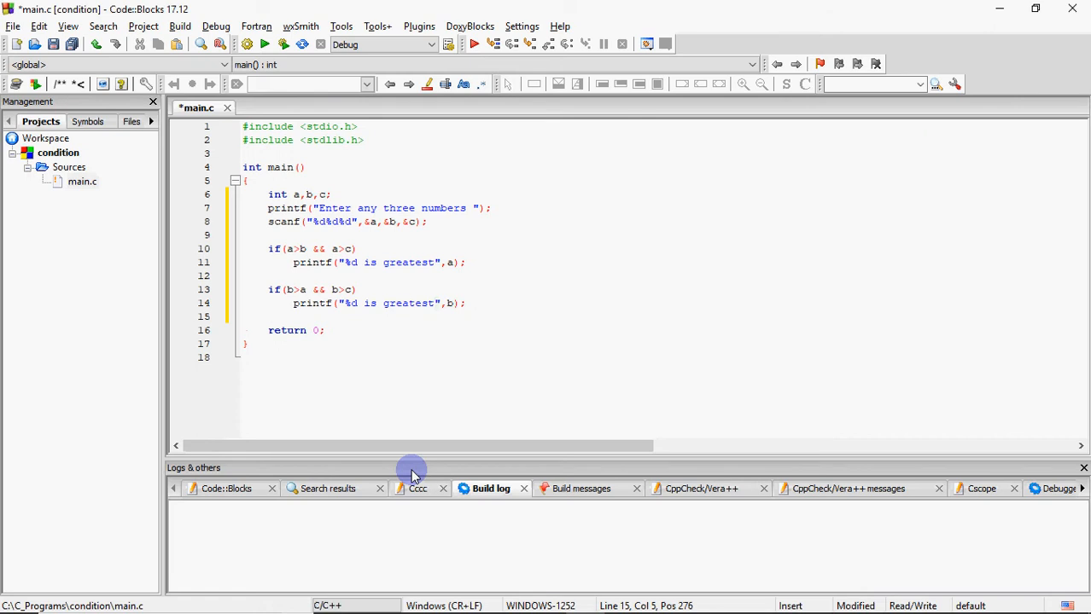
Add if(c>a && c>b) printing "%d is greatest" with c
{"action": "type", "text": "if()"}
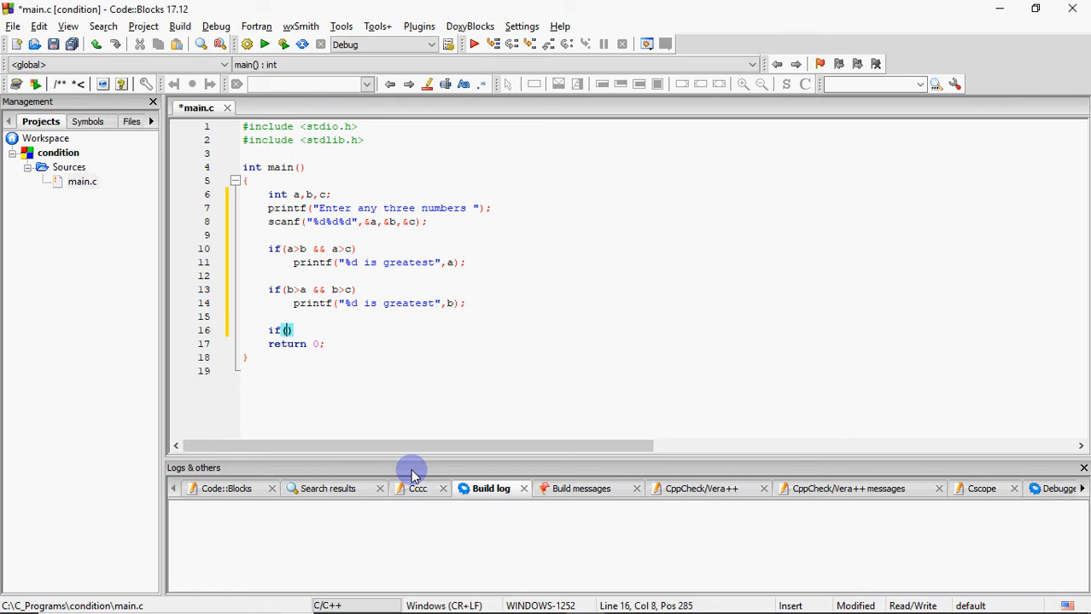
{"action": "type", "text": "c>a && c>b"}
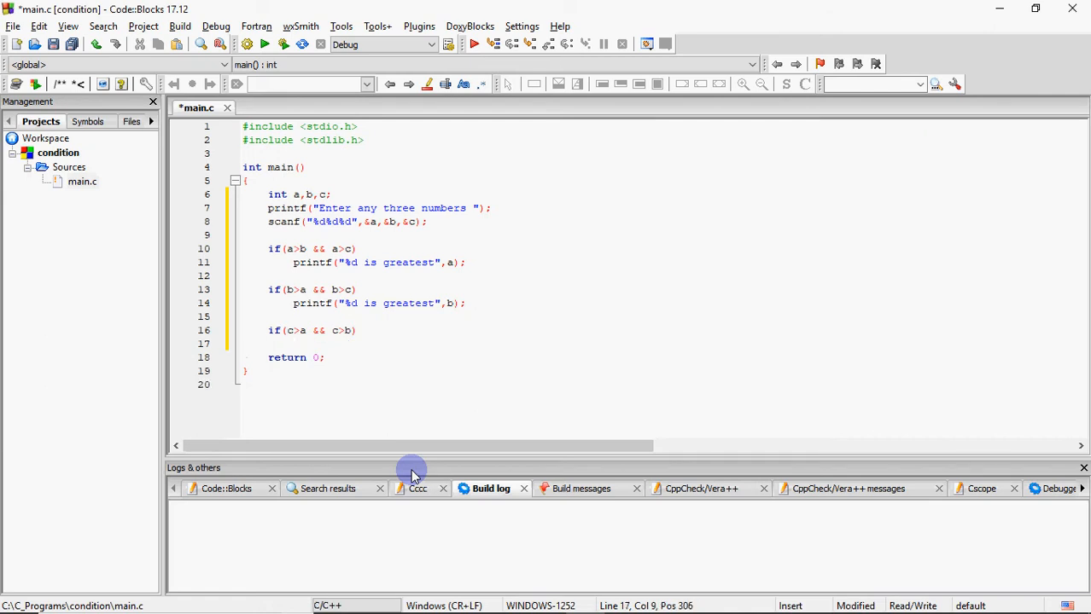
{"action": "type", "text": "printf"}
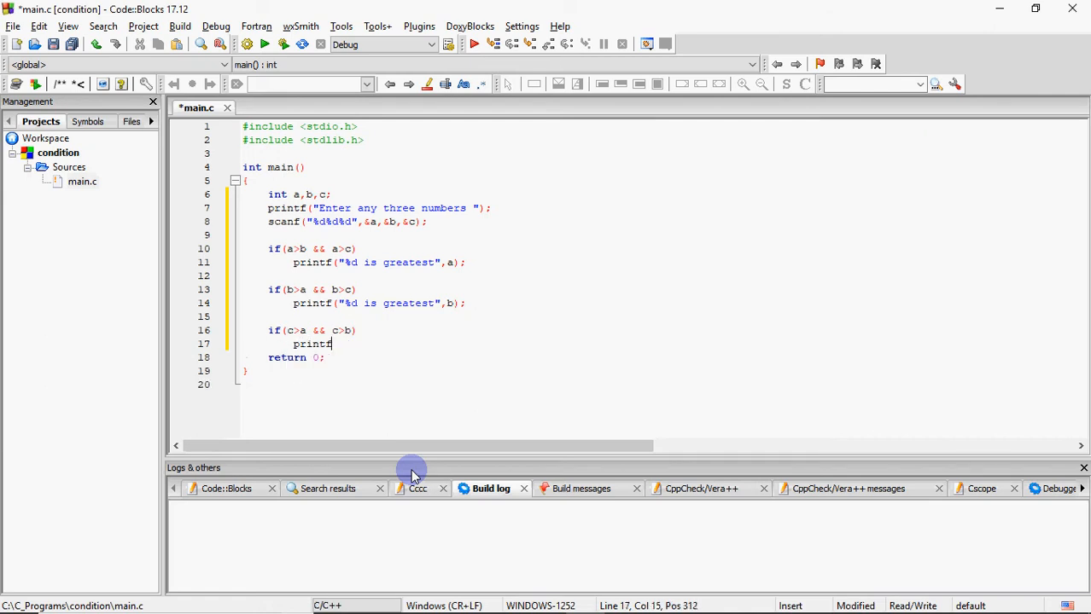
{"action": "type", "text": "(\"\")"}
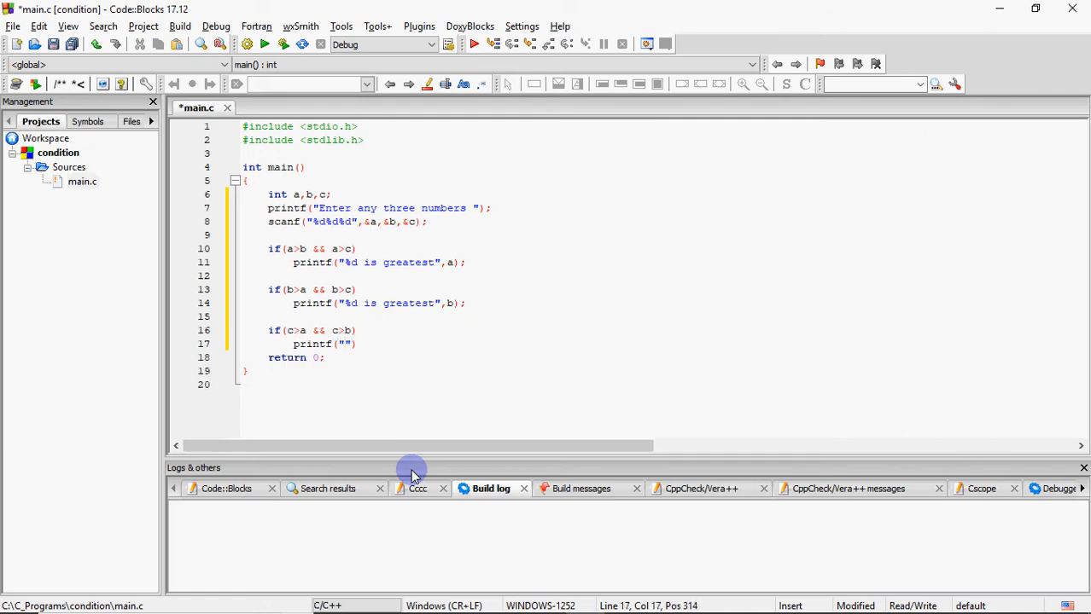
{"action": "type", "text": "%d is gt"}
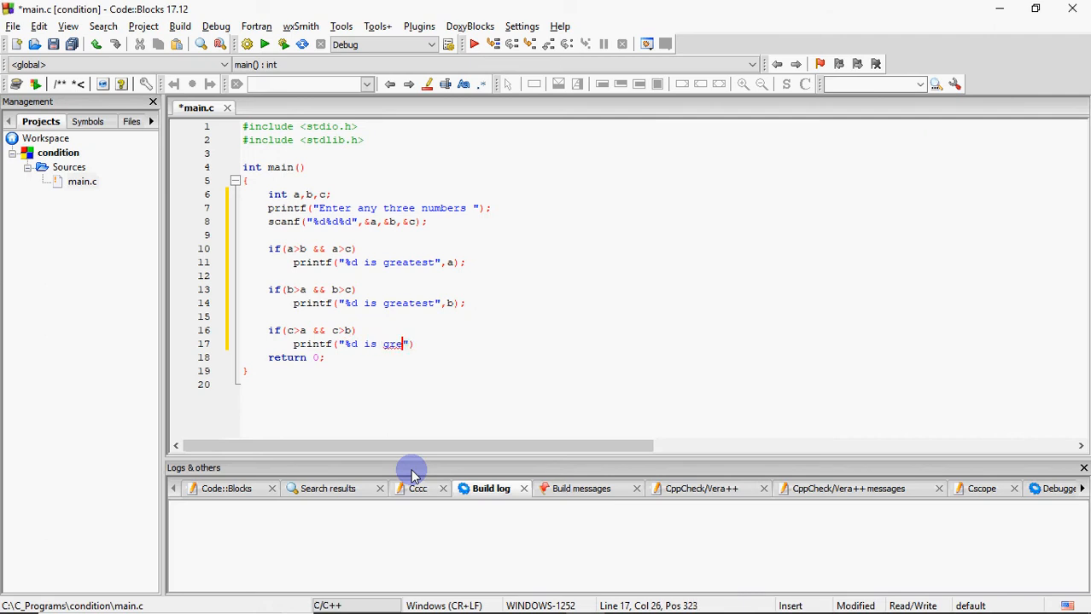
{"action": "type", "text": "atest"}
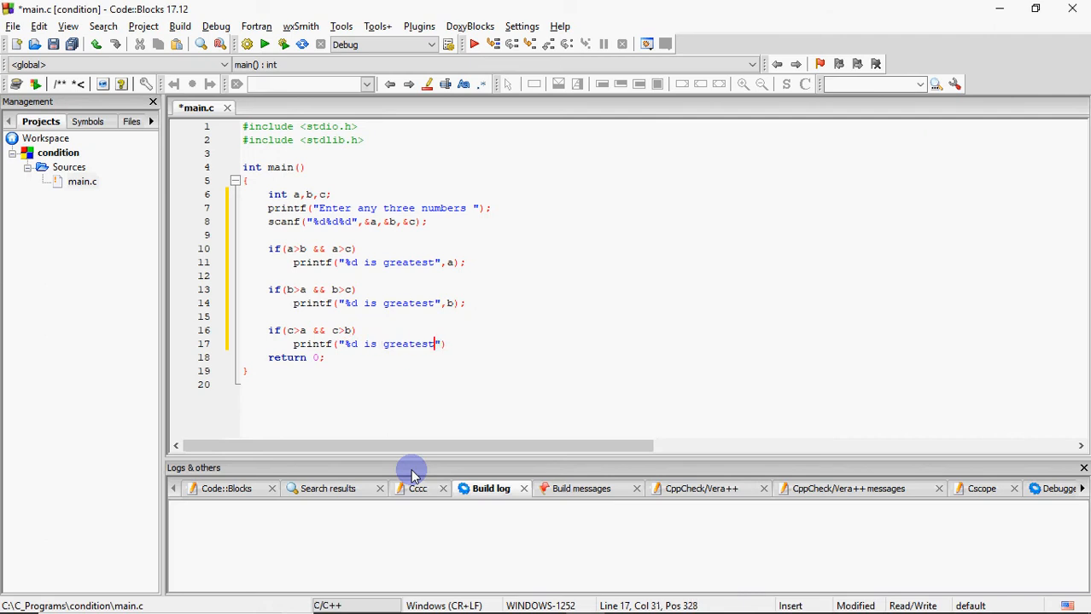
{"action": "type", "text": ",c"}
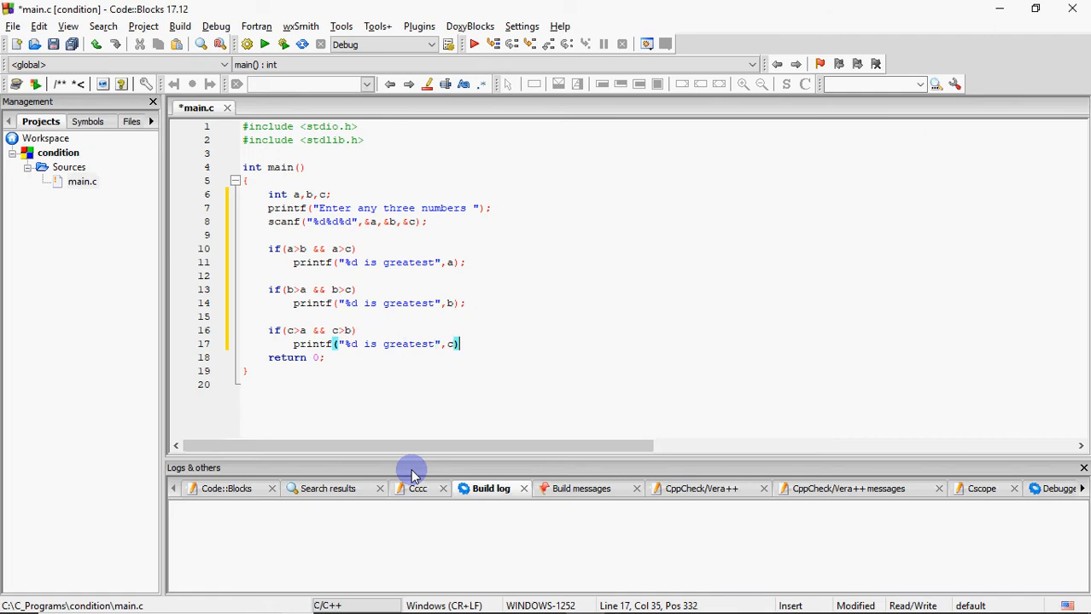
{"action": "type", "text": ";"}
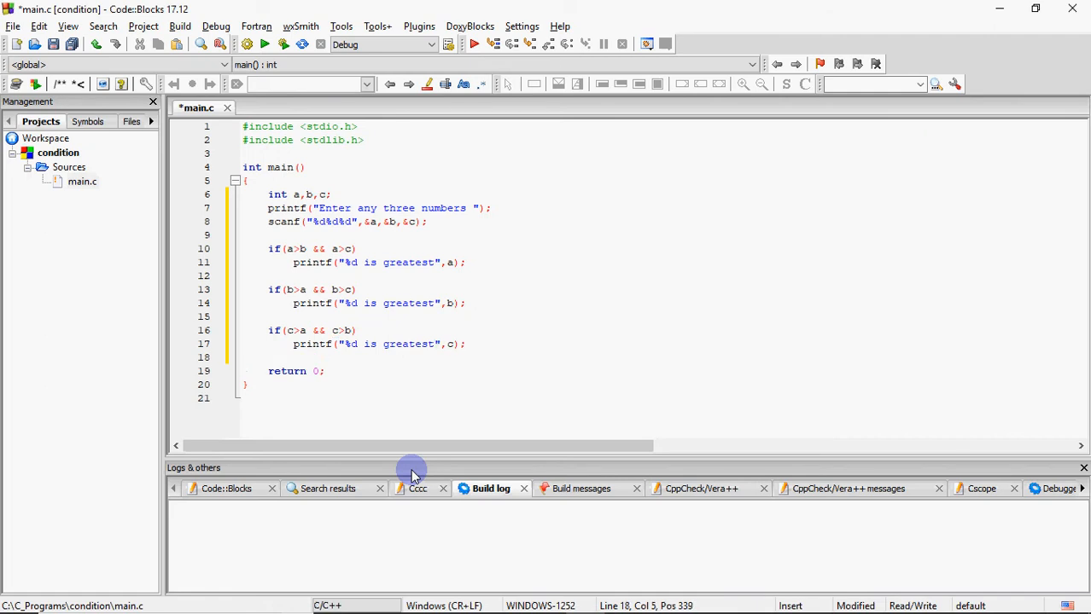
{"action": "mouse_move", "coordinate": [407, 458]}
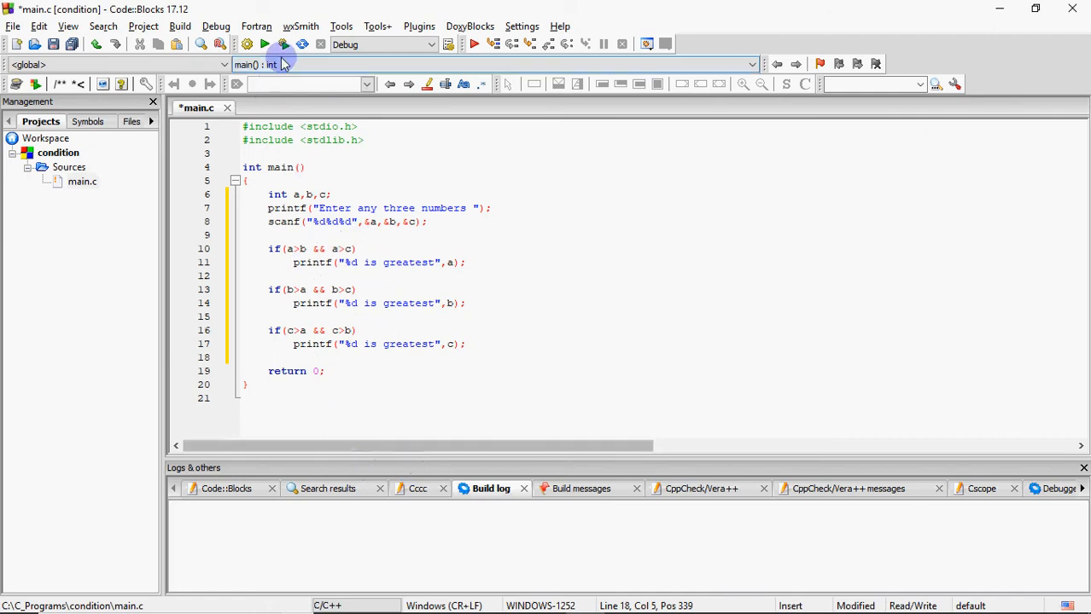
Build main.c with the three independent greatest-number checks
{"action": "left_click", "coordinate": [282, 44]}
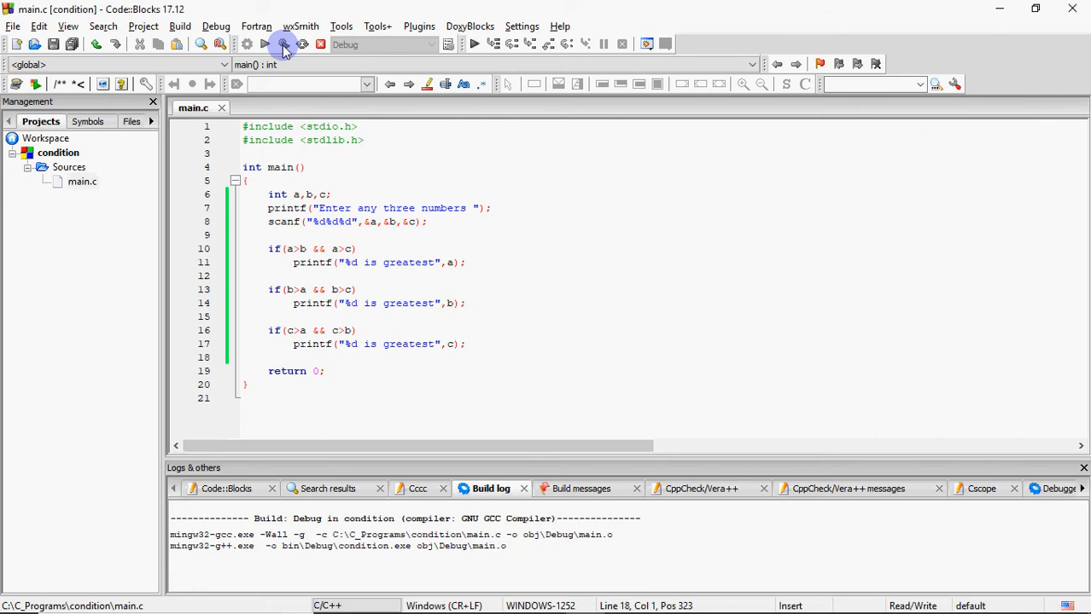
Run the program and enter 7 8 5 in the console
{"action": "left_click", "coordinate": [284, 43]}
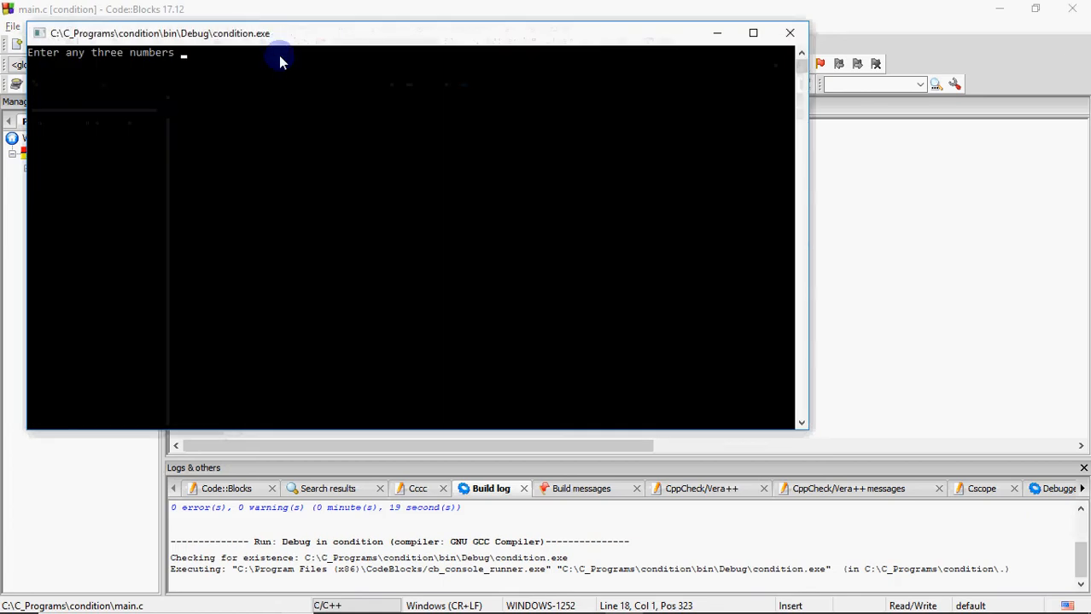
{"action": "type", "text": "7 8 5"}
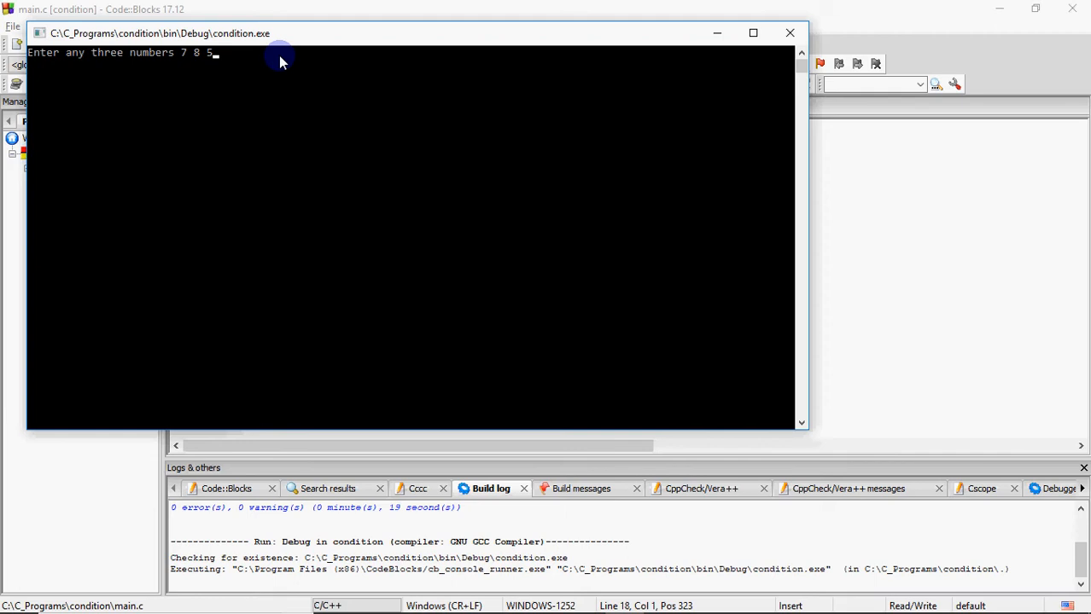
{"action": "key", "text": "enter"}
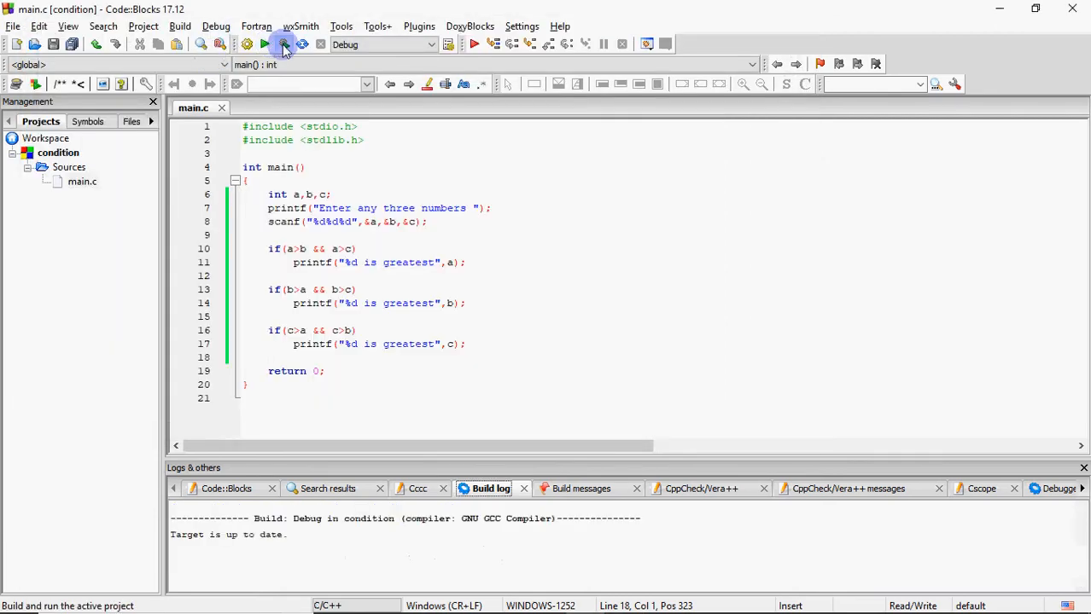
Rebuild and run again, entering 6 8 12
{"action": "left_click", "coordinate": [283, 44]}
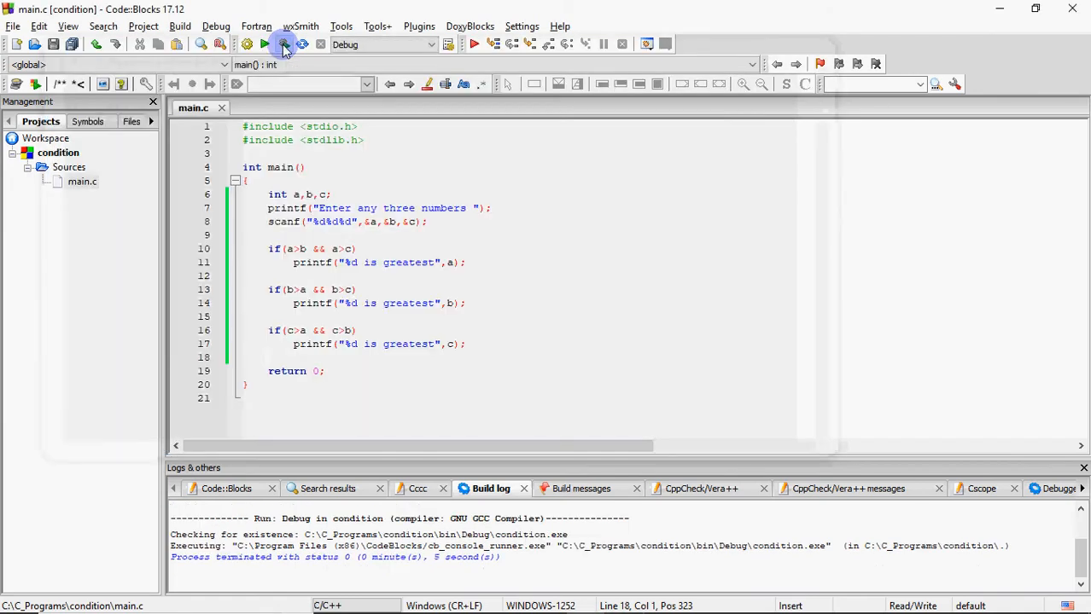
{"action": "left_click", "coordinate": [265, 44]}
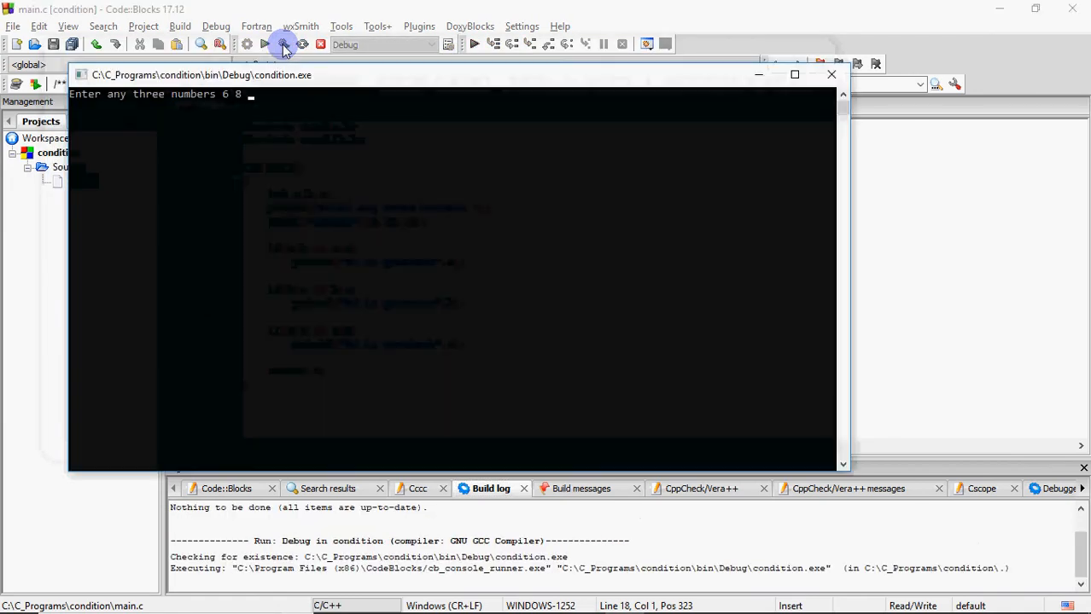
{"action": "type", "text": "12"}
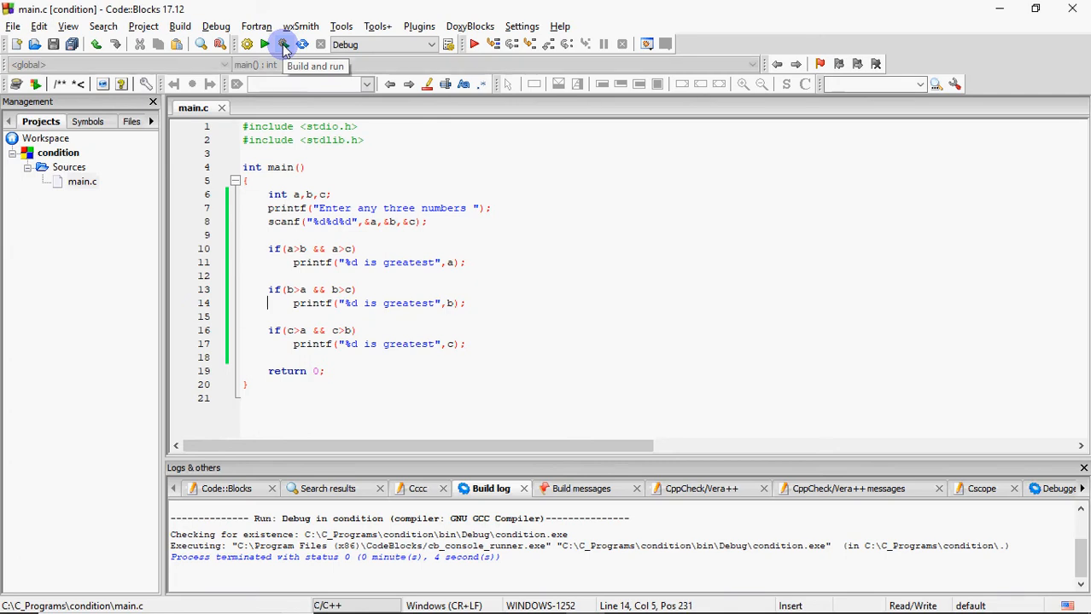
Change the second if to else if(b>a && b>c) and the third to else
{"action": "type", "text": "else"}
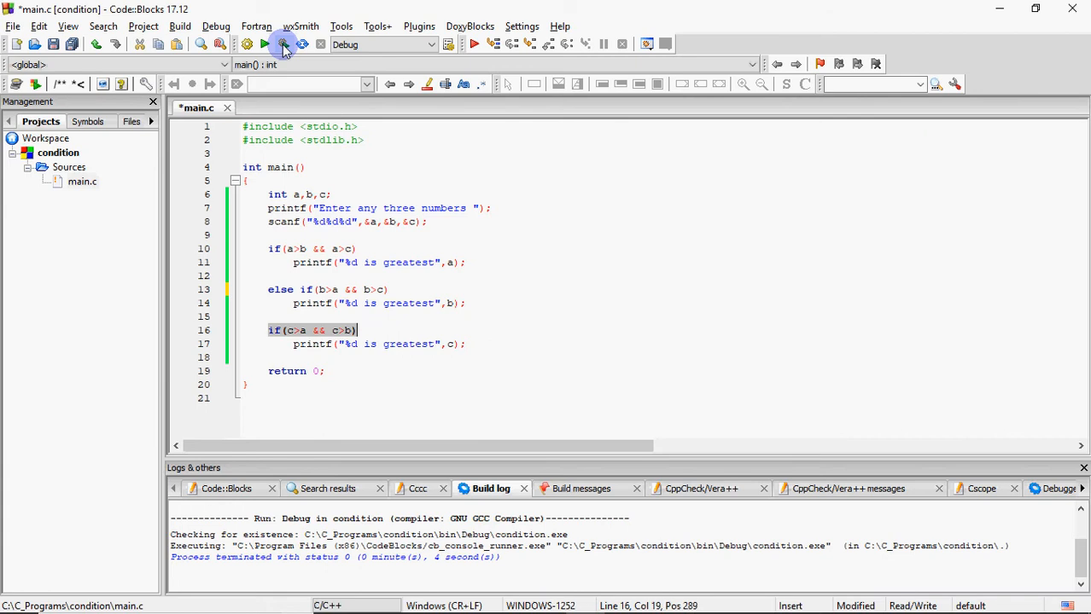
{"action": "type", "text": "else"}
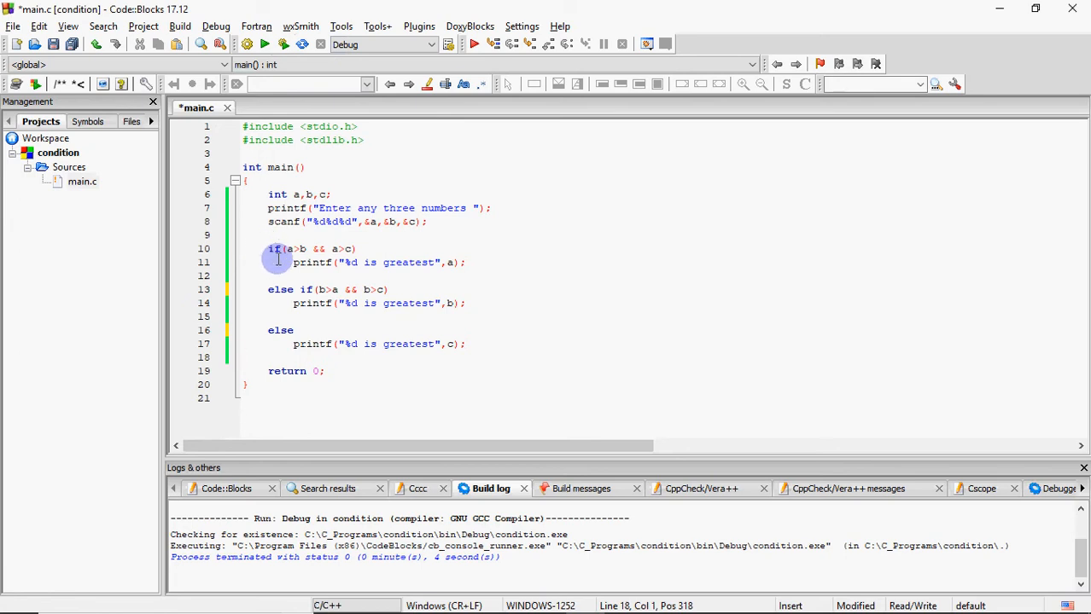
{"action": "mouse_move", "coordinate": [278, 259]}
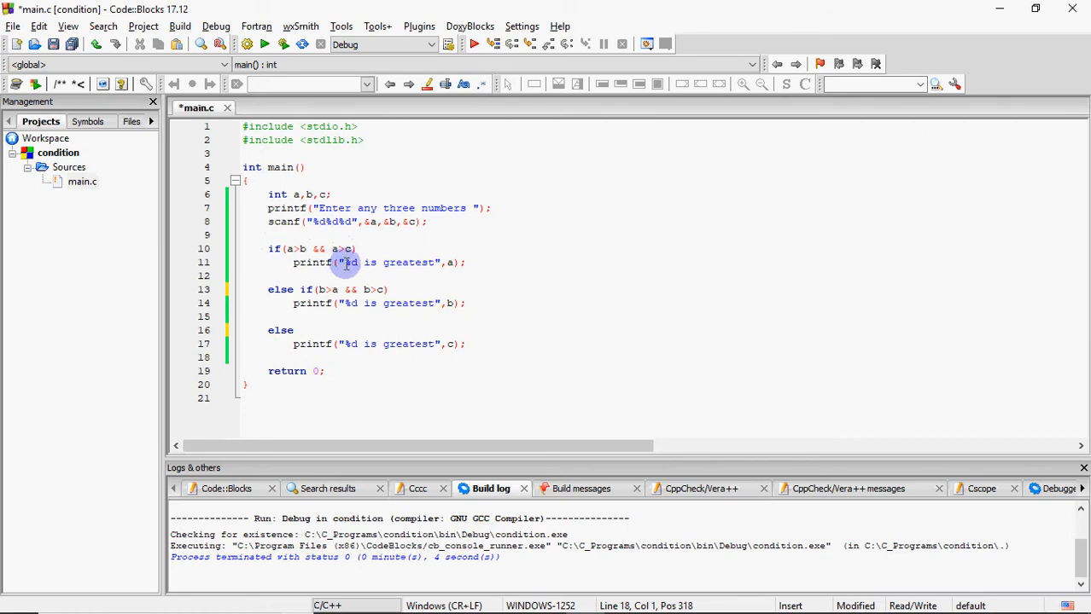
{"action": "mouse_move", "coordinate": [369, 252]}
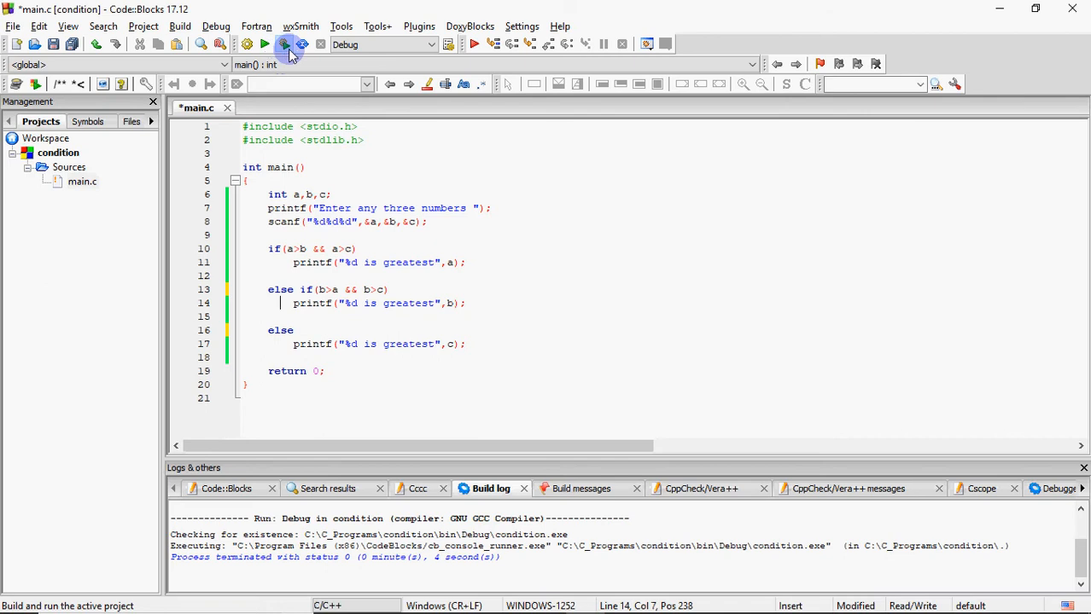
{"action": "mouse_move", "coordinate": [271, 279]}
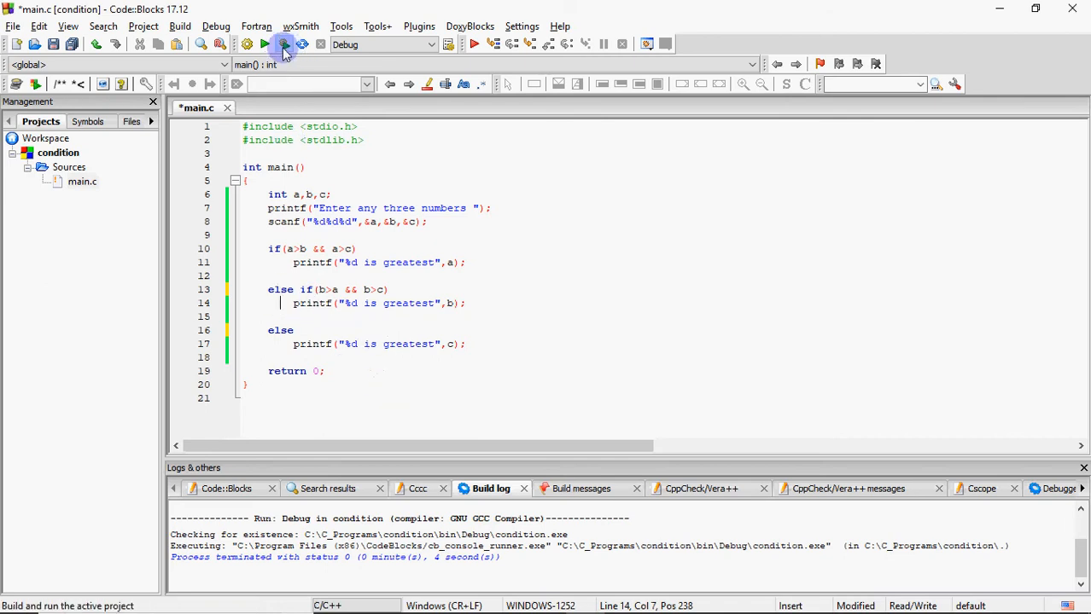
Build and run the else-if version, entering test numbers including 7 and 12
{"action": "left_click", "coordinate": [282, 44]}
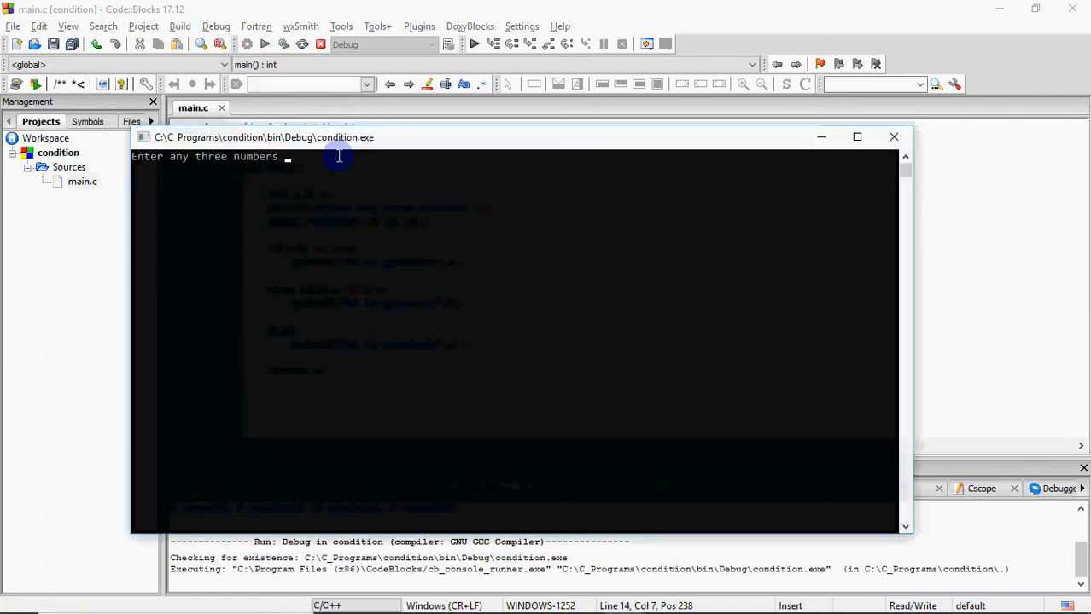
{"action": "type", "text": "7"}
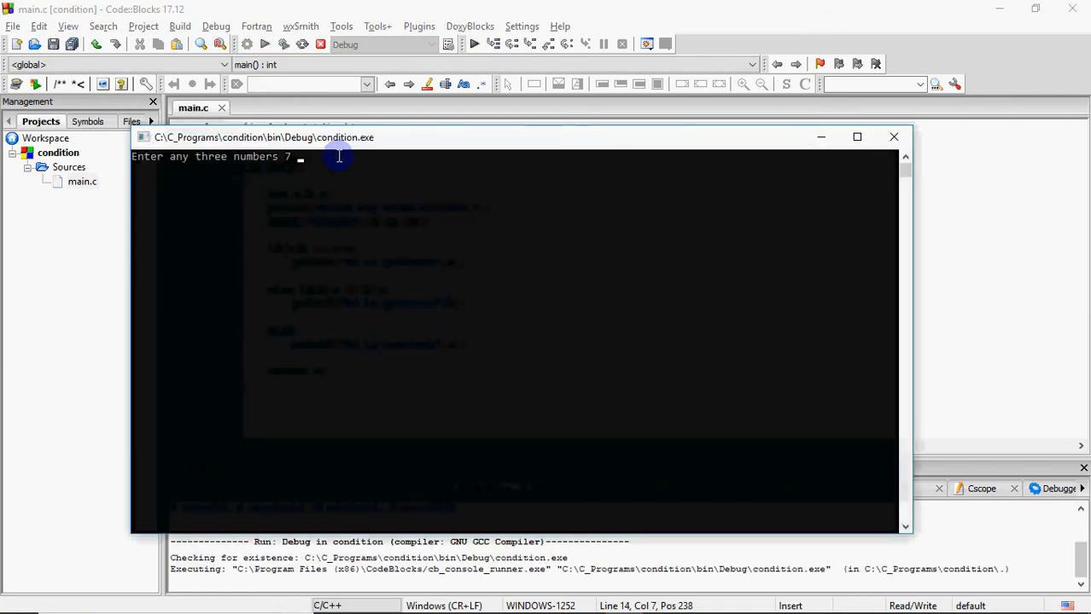
{"action": "type", "text": "12"}
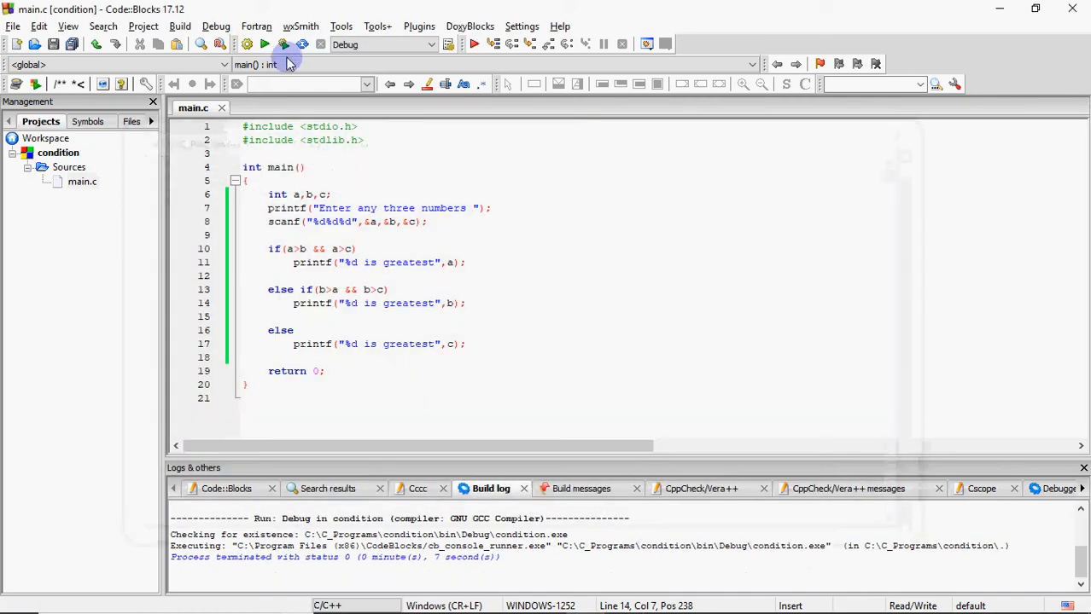
Run the program again with the numbers 7 12 34
{"action": "left_click", "coordinate": [265, 43]}
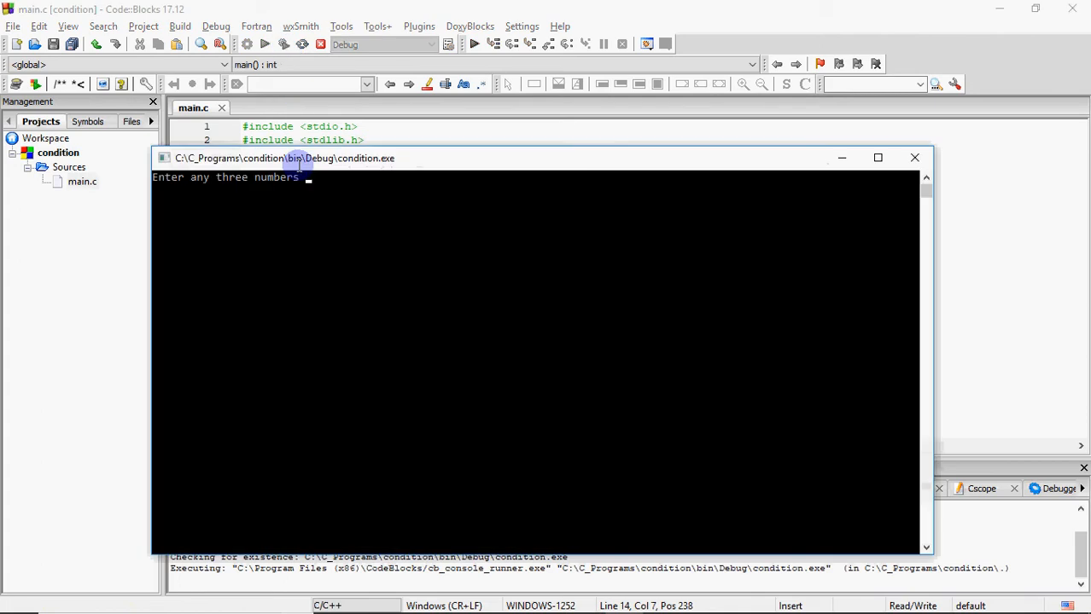
{"action": "type", "text": "7 12"}
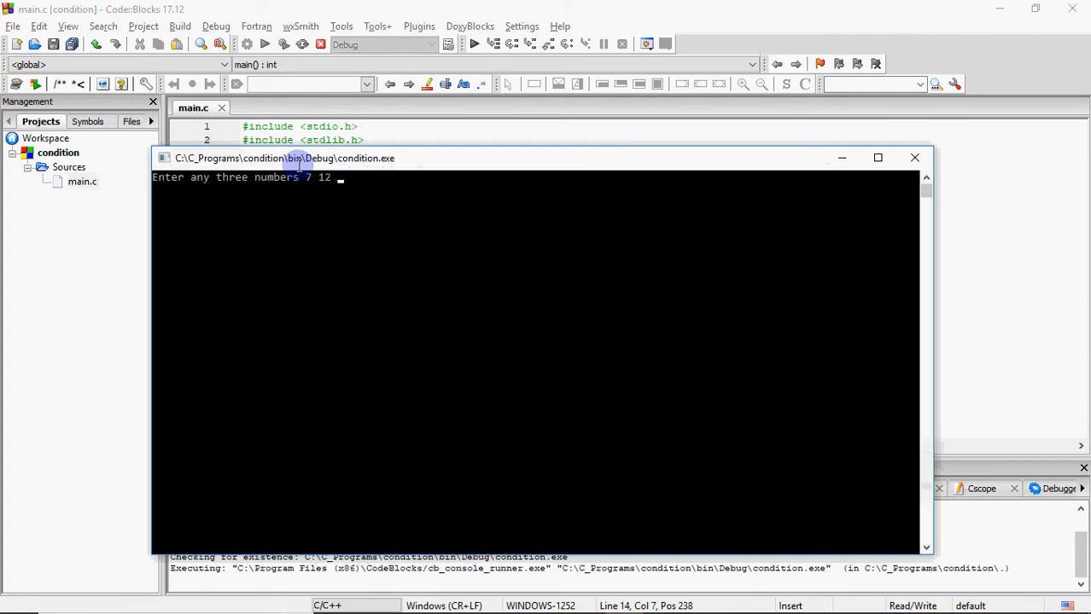
{"action": "type", "text": "34"}
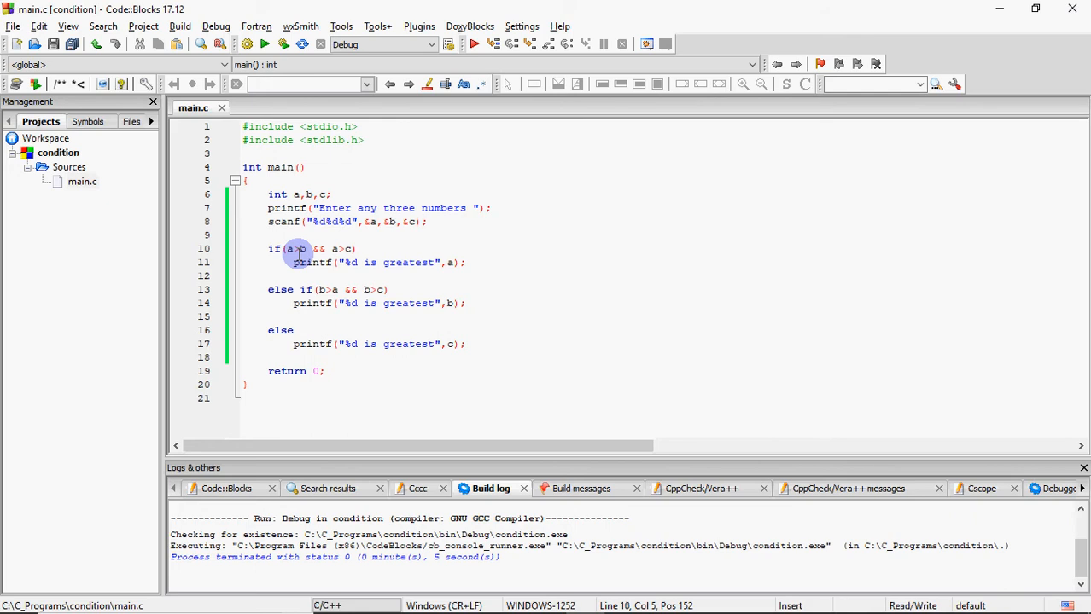
Rewrite the first check as if(a>b) nesting if(a>c) printing a, else c
{"action": "left_click", "coordinate": [304, 248]}
{"action": "type", "text": "{"}
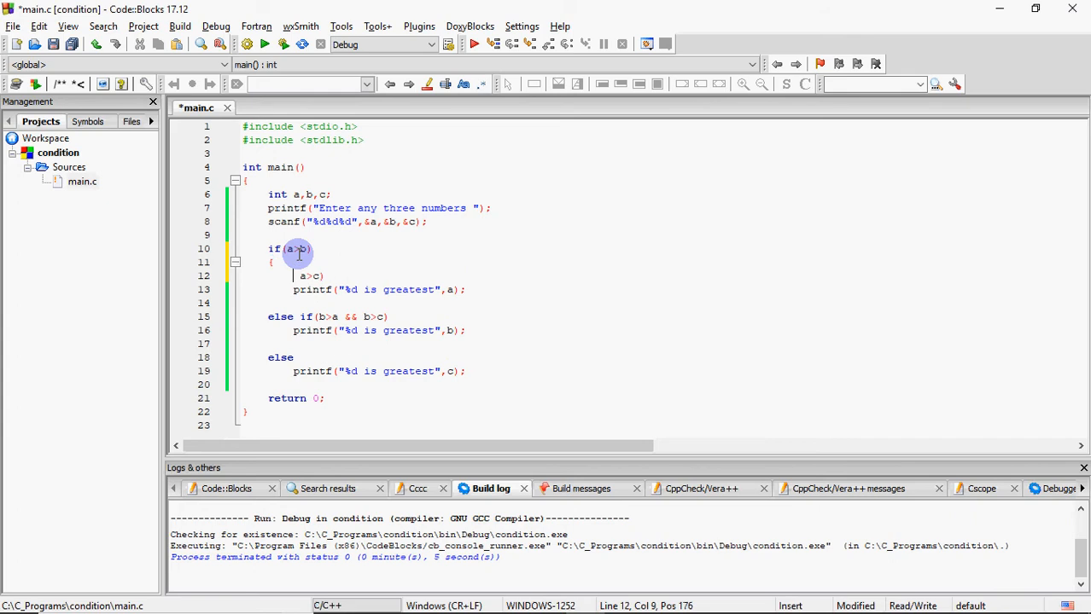
{"action": "type", "text": "if("}
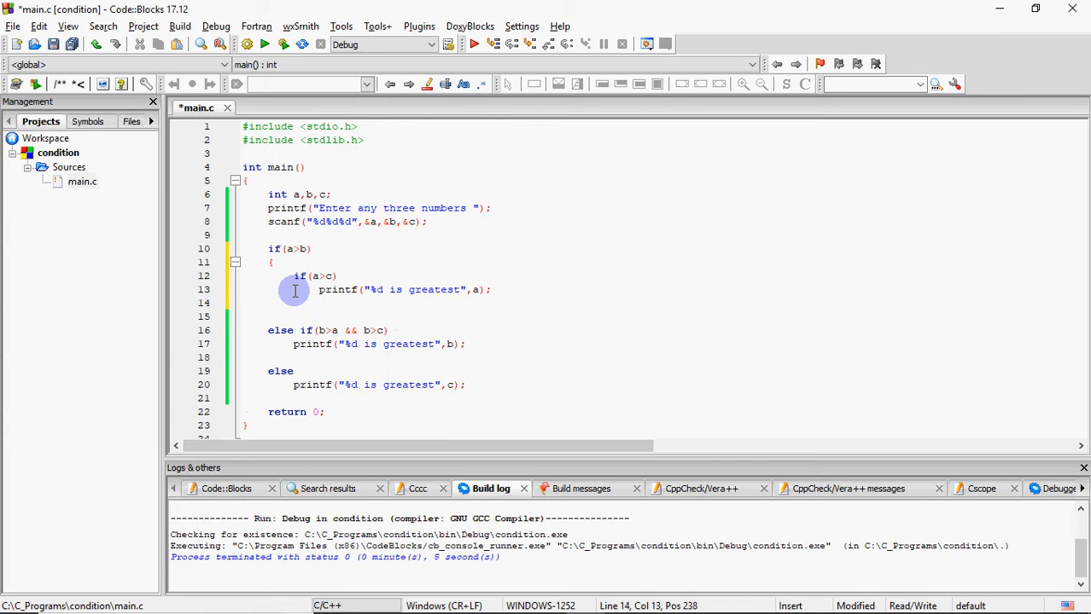
{"action": "type", "text": "else"}
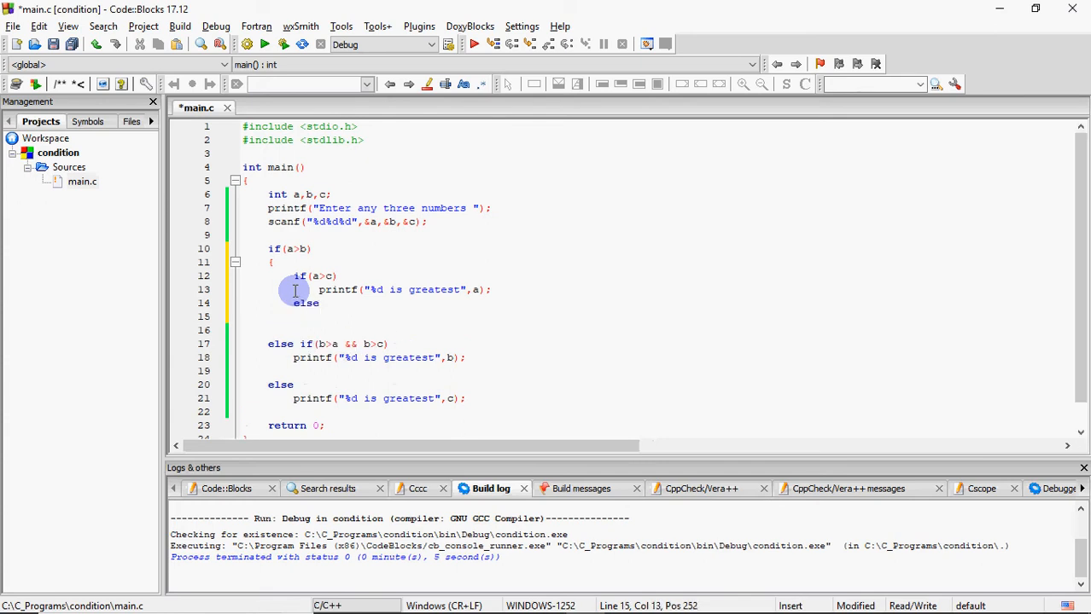
{"action": "type", "text": "printf(\"%d i"}
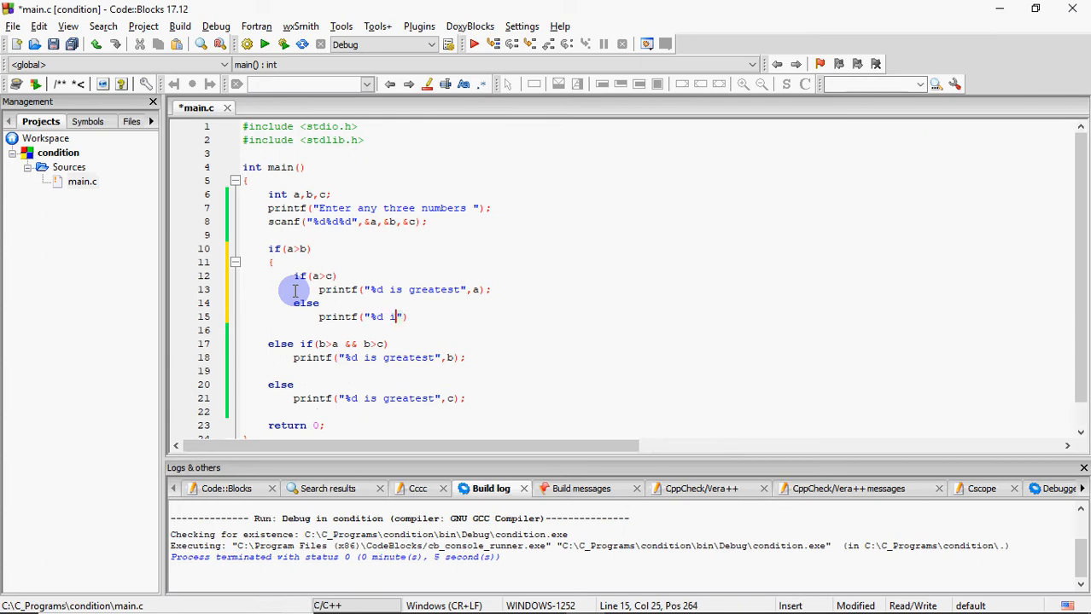
{"action": "type", "text": "s greatest"}
{"action": "left_click", "coordinate": [657, 331]}
{"action": "type", "text": "}"}
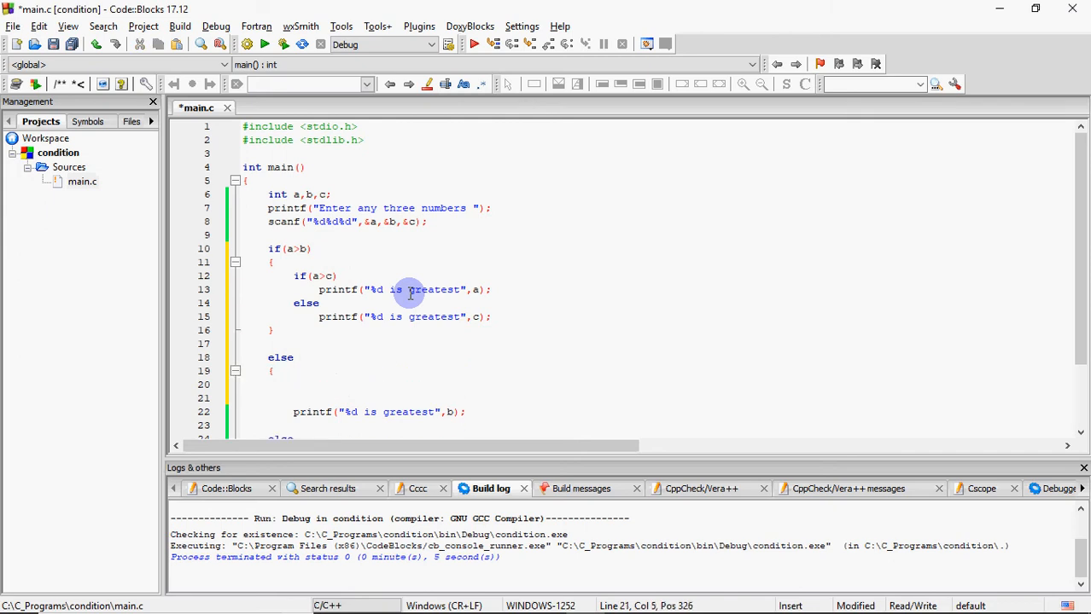
Insert if(b>c) inside the else block, then edit the inner else line
{"action": "left_click", "coordinate": [267, 290]}
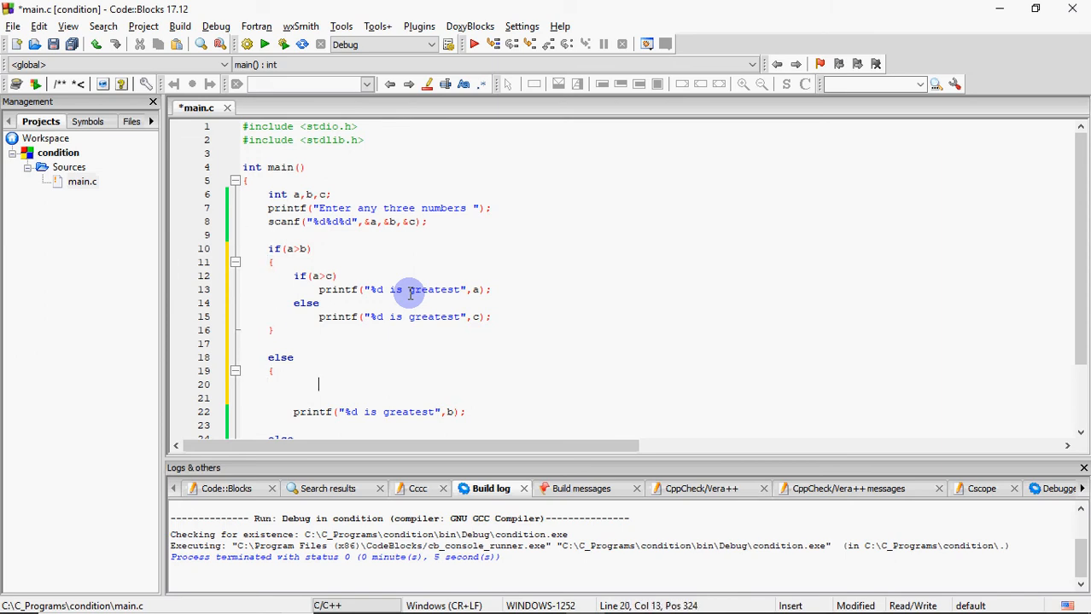
{"action": "type", "text": "if"}
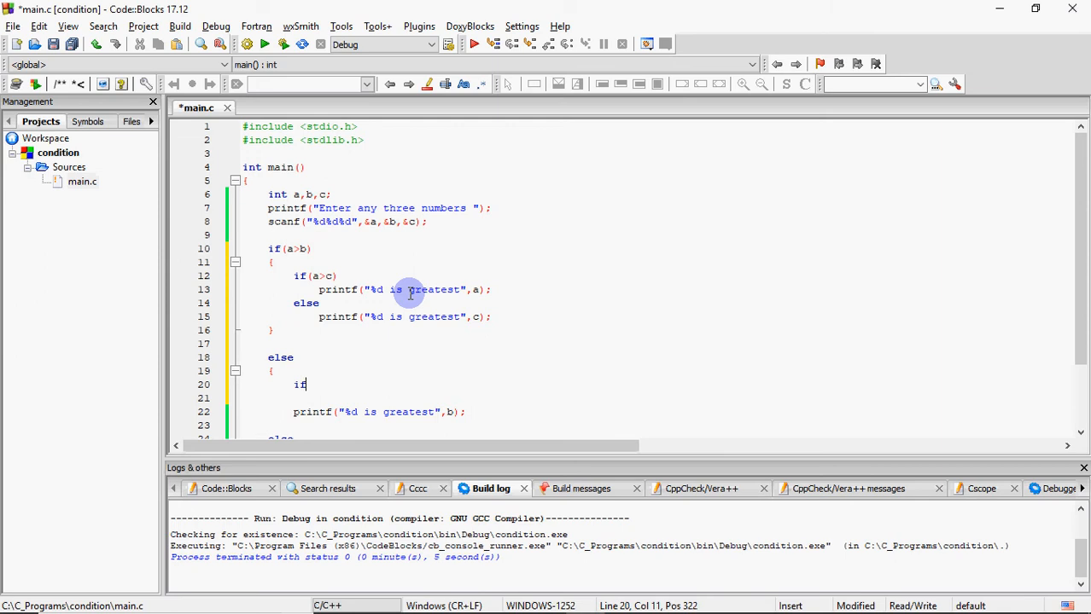
{"action": "type", "text": "(b>)"}
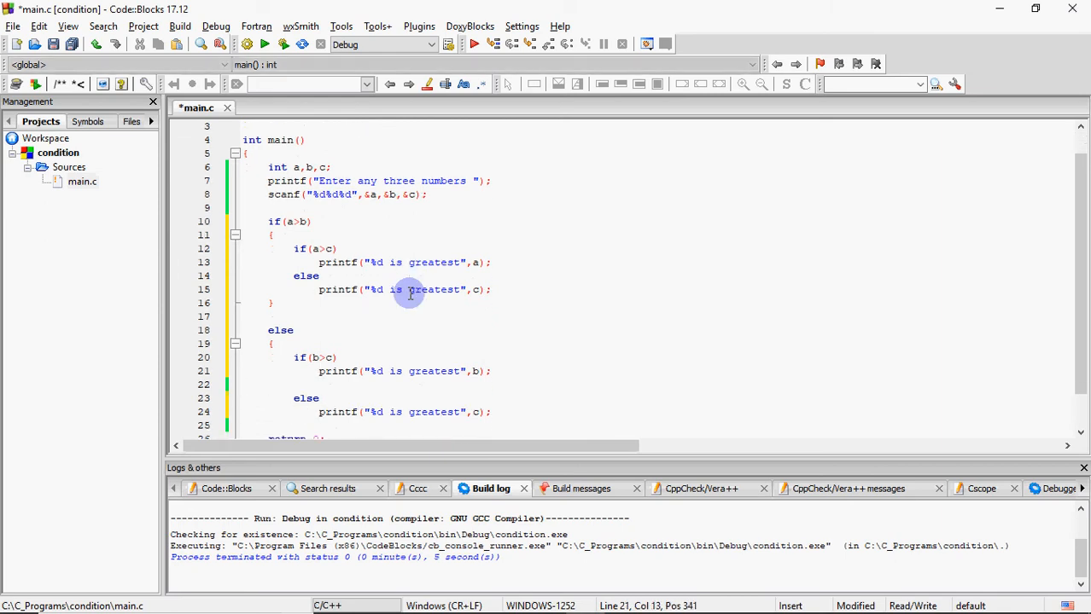
{"action": "left_click", "coordinate": [317, 357]}
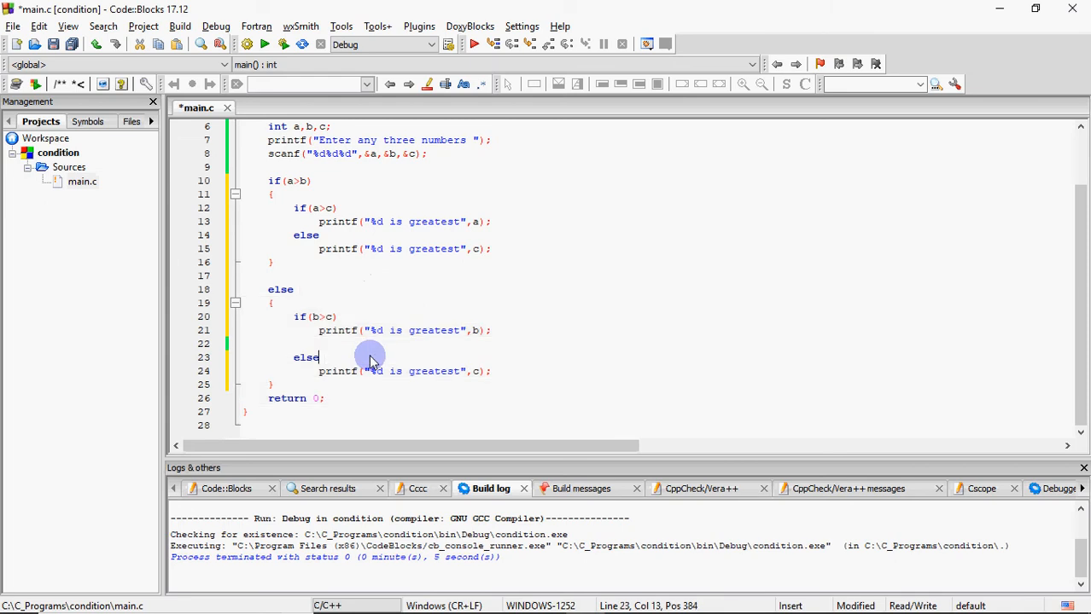
{"action": "mouse_move", "coordinate": [364, 415]}
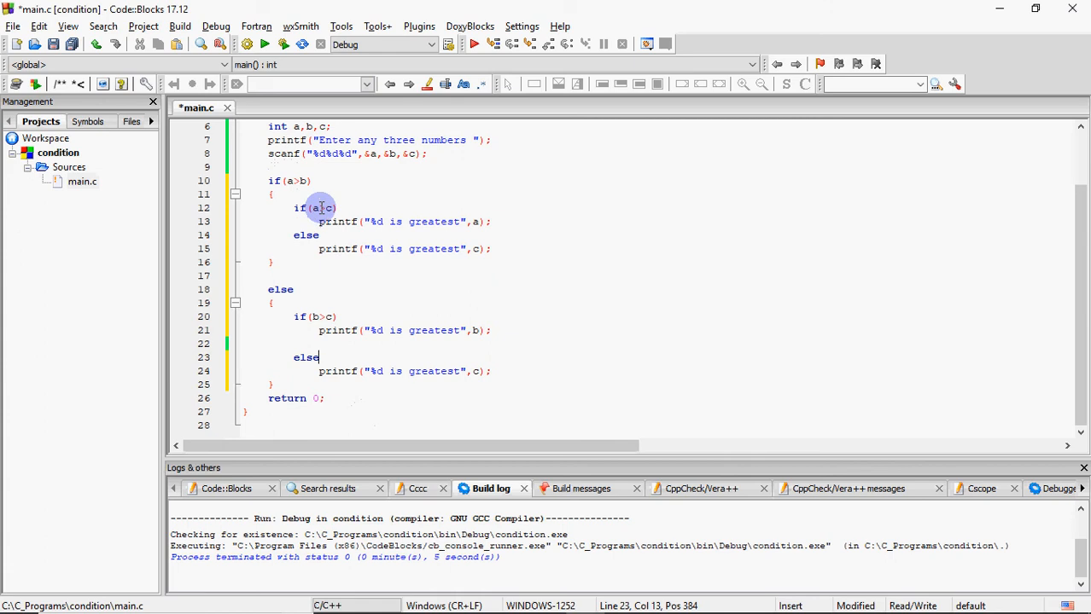
{"action": "mouse_move", "coordinate": [413, 216]}
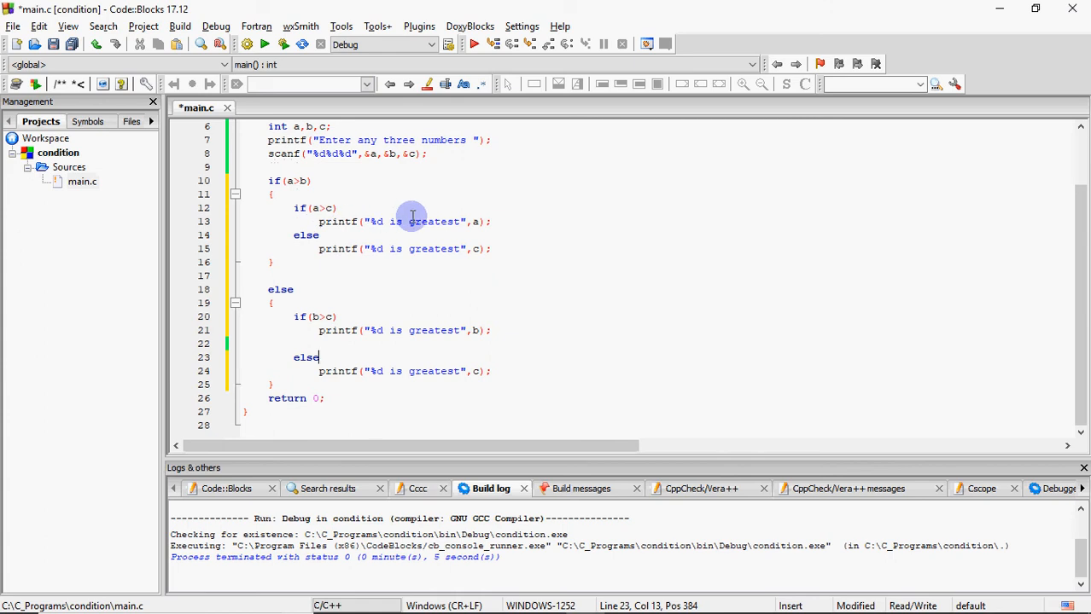
{"action": "mouse_move", "coordinate": [307, 180]}
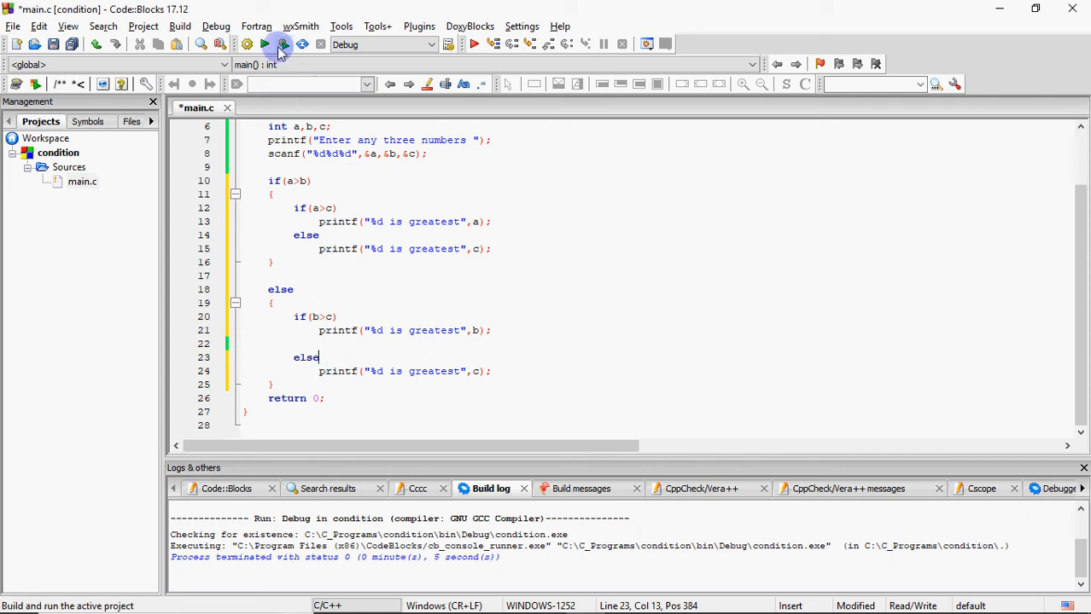
Build and run the nested if-else program and enter 7, 8 and 3 in the console
{"action": "left_click", "coordinate": [282, 44]}
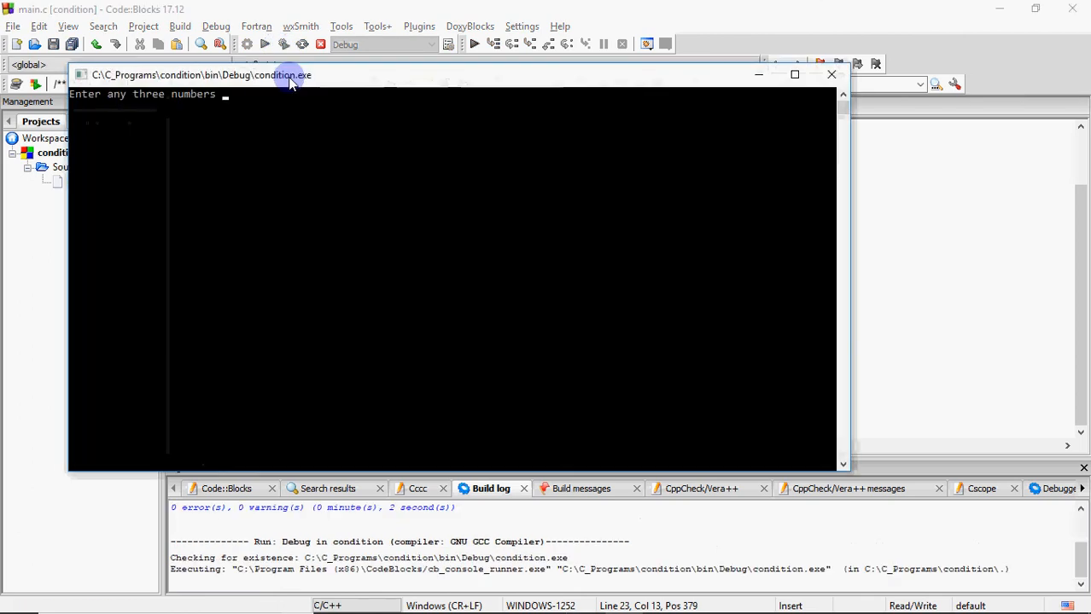
{"action": "type", "text": "7 8 3"}
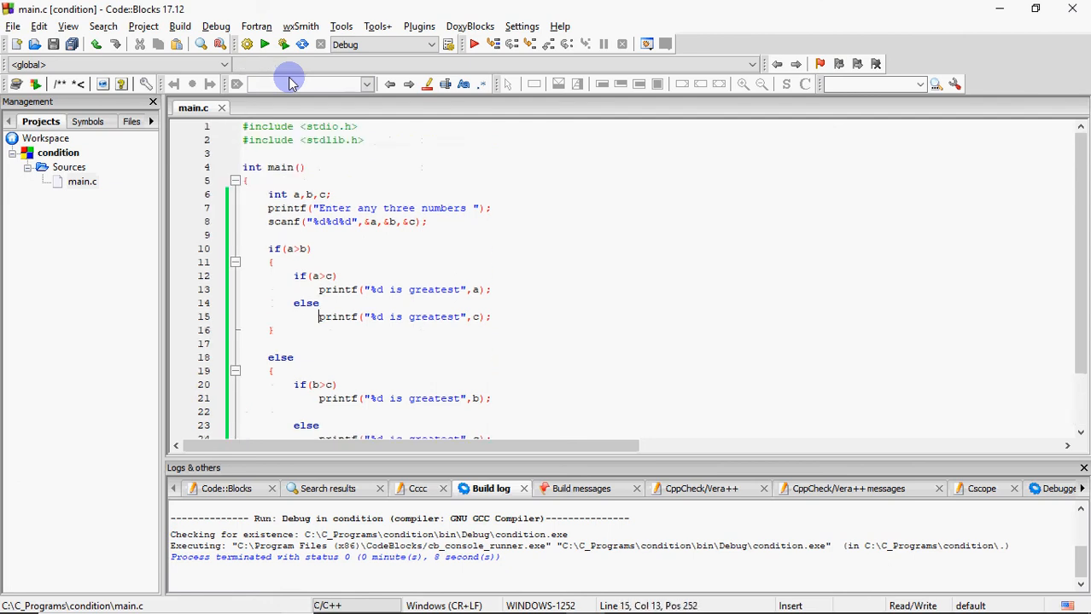
{"action": "scroll", "scroll_direction": "down", "scroll_amount": 3}
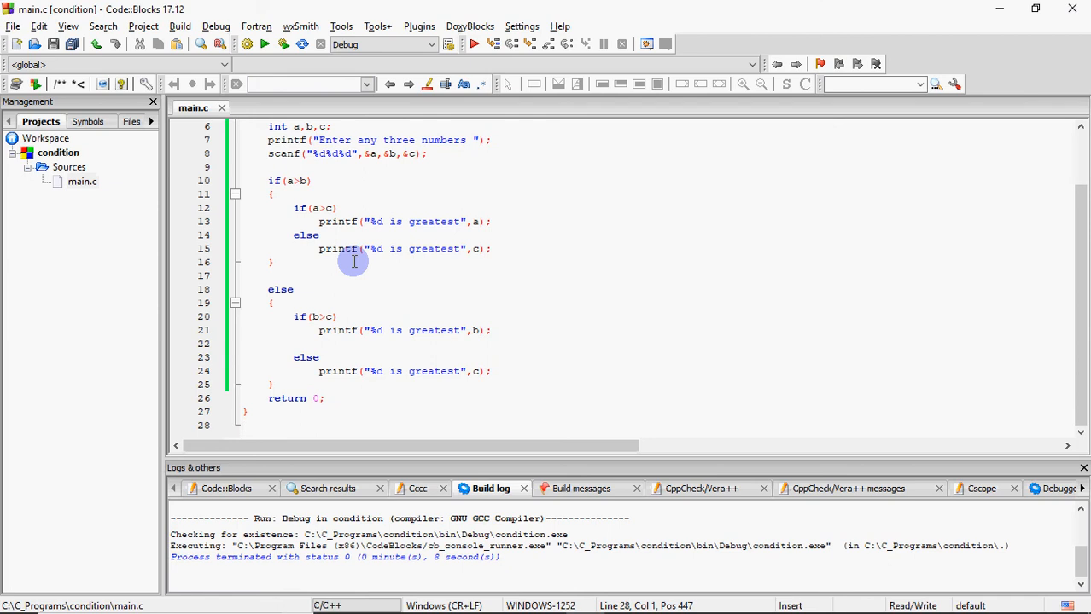
{"action": "mouse_move", "coordinate": [551, 312]}
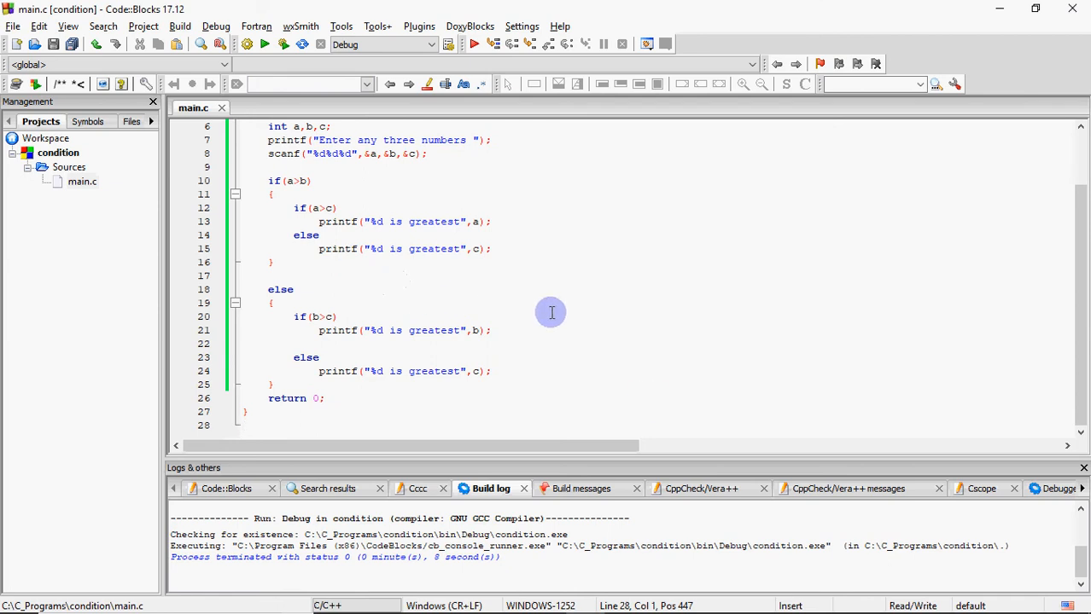